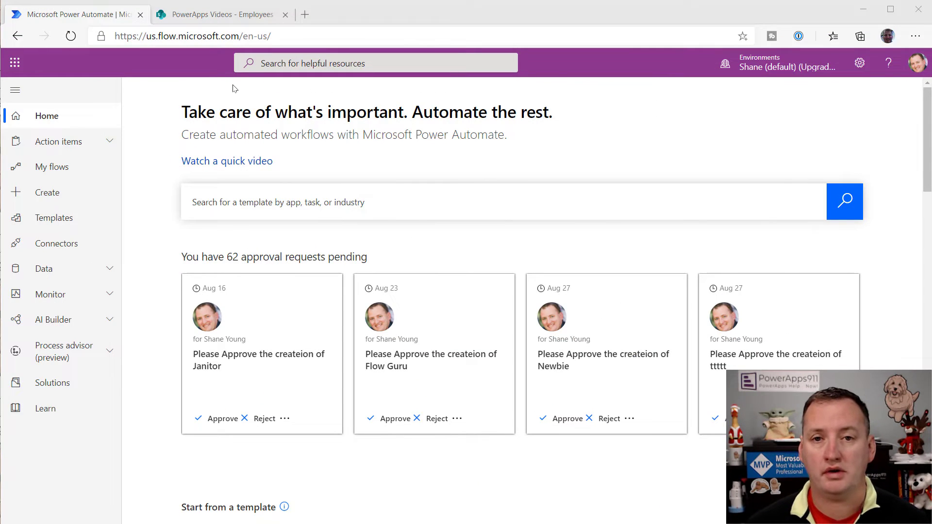
# - Review who has access to the CEO item in the SharePoint Employees list
pyautogui.click(214, 14)
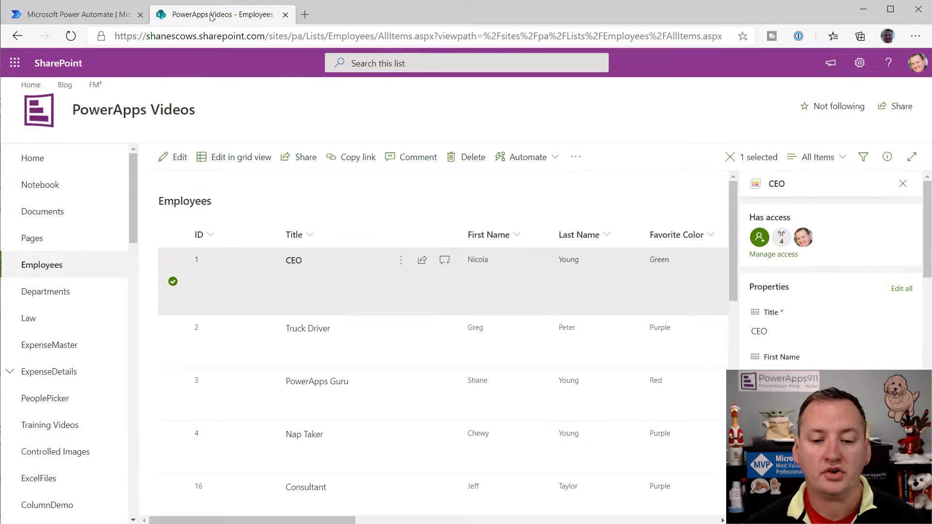
pyautogui.click(902, 183)
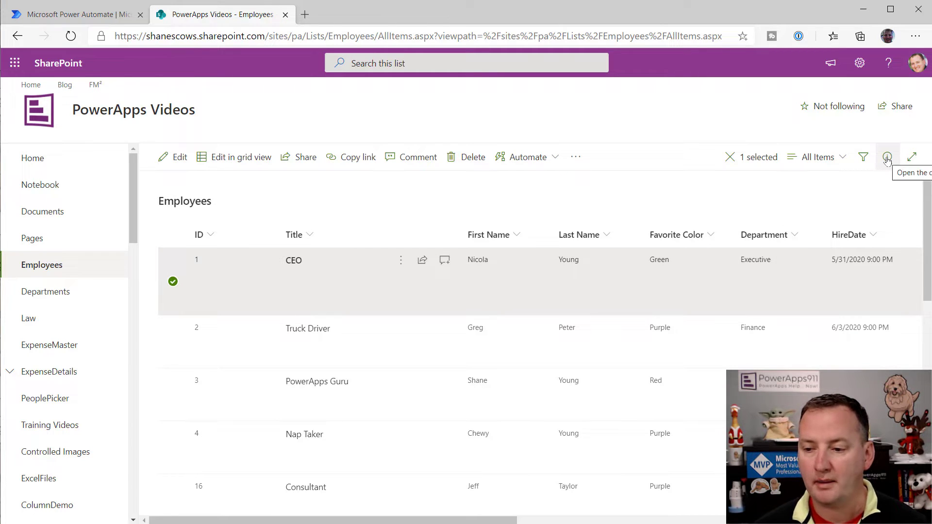
pyautogui.click(887, 157)
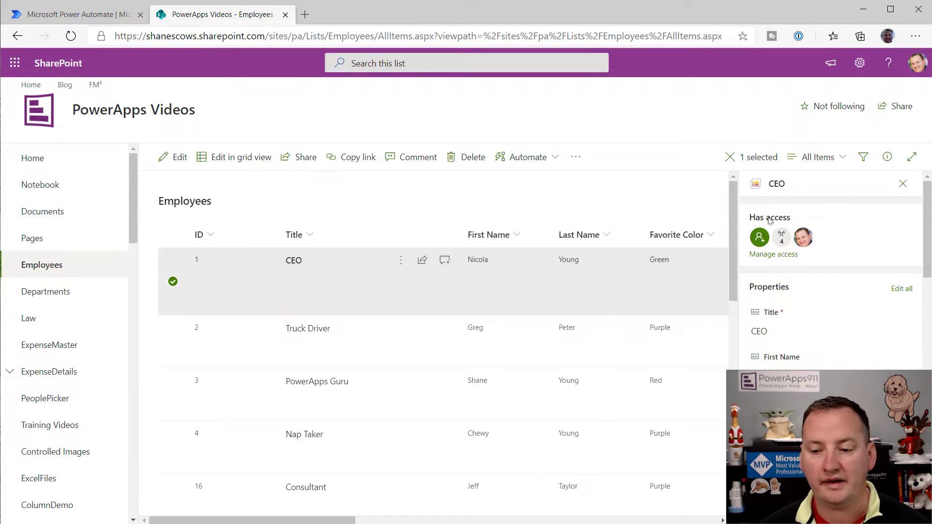
pyautogui.click(773, 254)
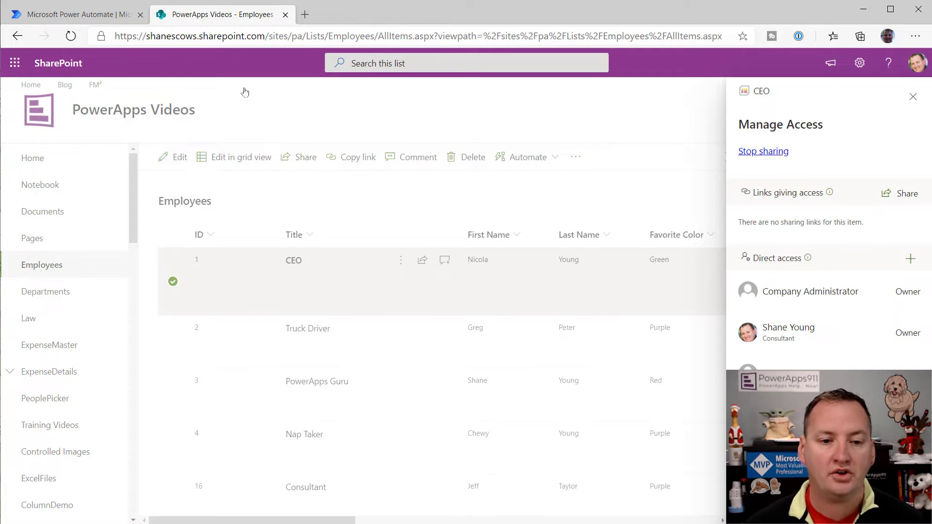
# - Back in Power Automate, start creating a new instant cloud flow
pyautogui.click(71, 14)
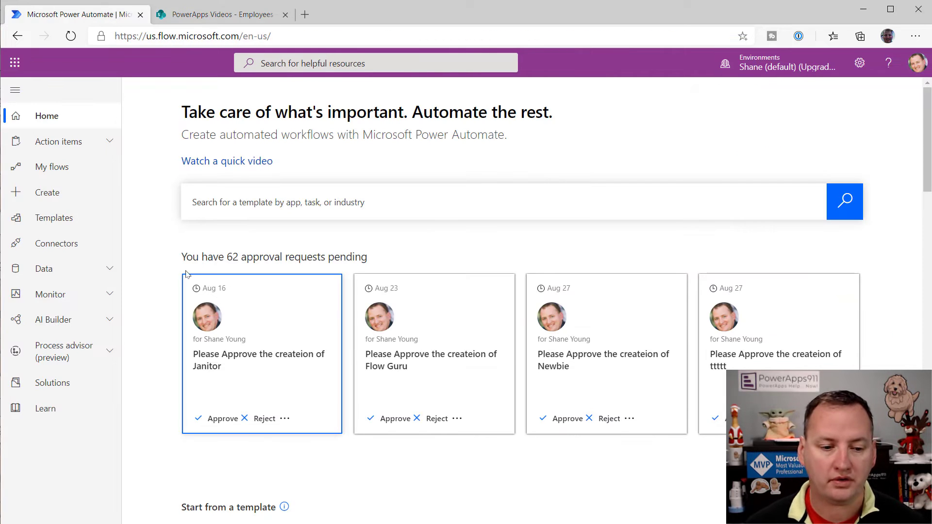
pyautogui.click(47, 192)
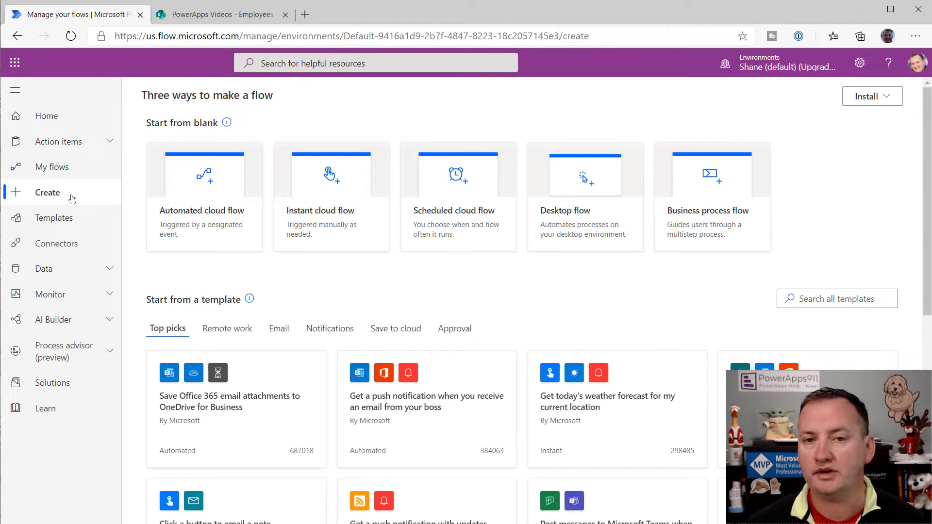
pyautogui.moveTo(256, 228)
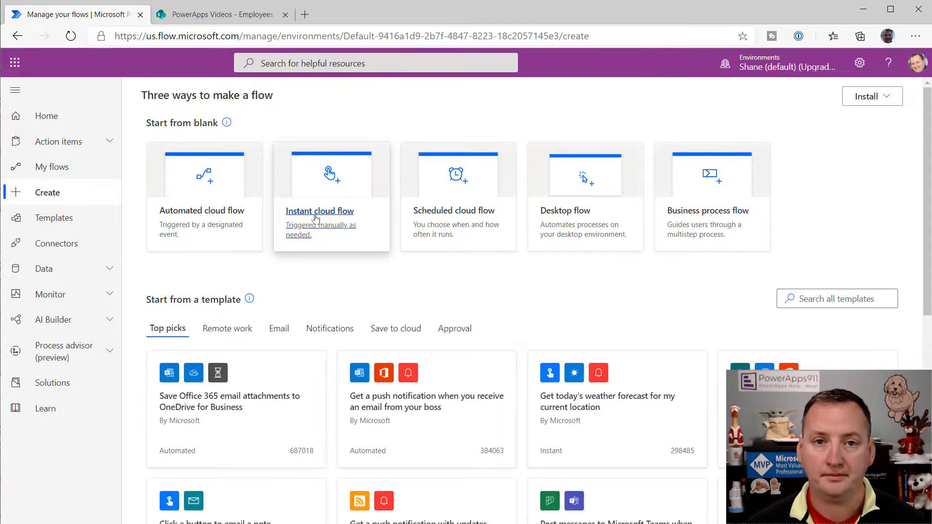
pyautogui.click(320, 210)
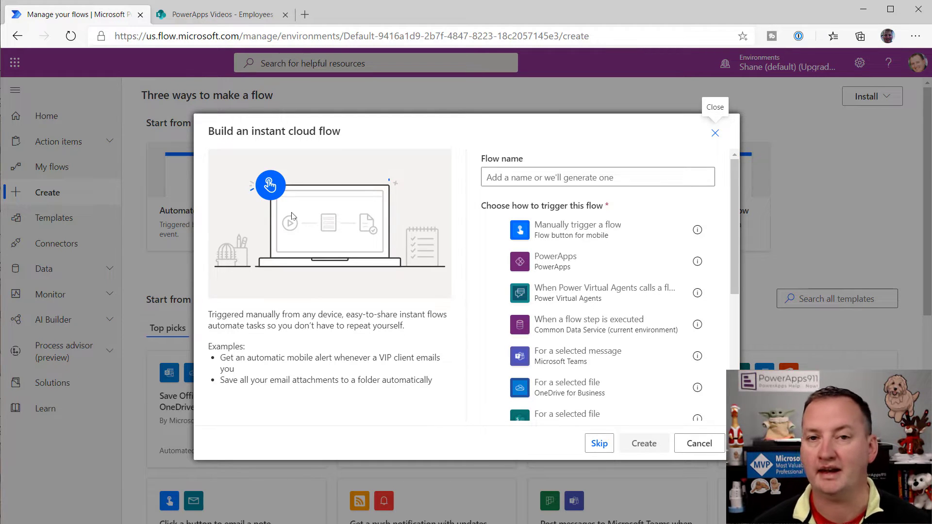
# - Create an instant flow named 'SharePoint Permissions' with the 'Manually trigger a flow' trigger
pyautogui.click(596, 177)
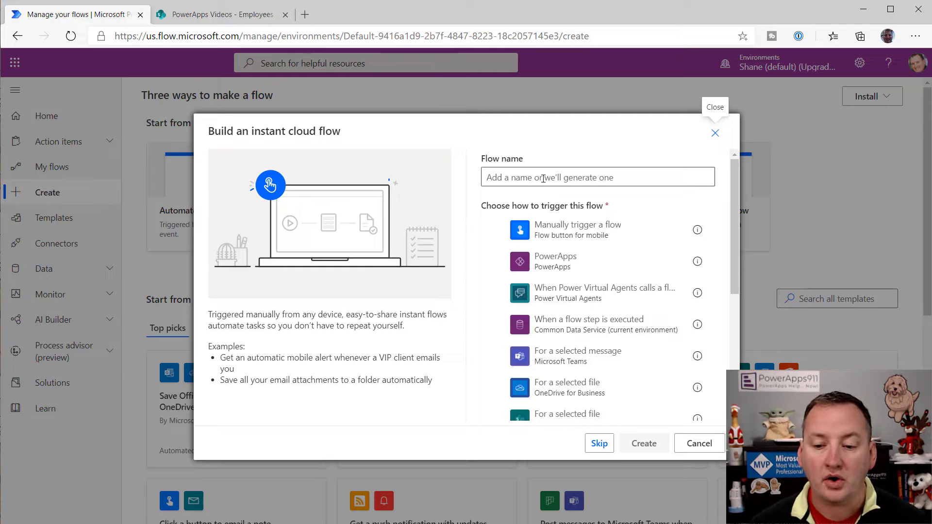
pyautogui.click(578, 230)
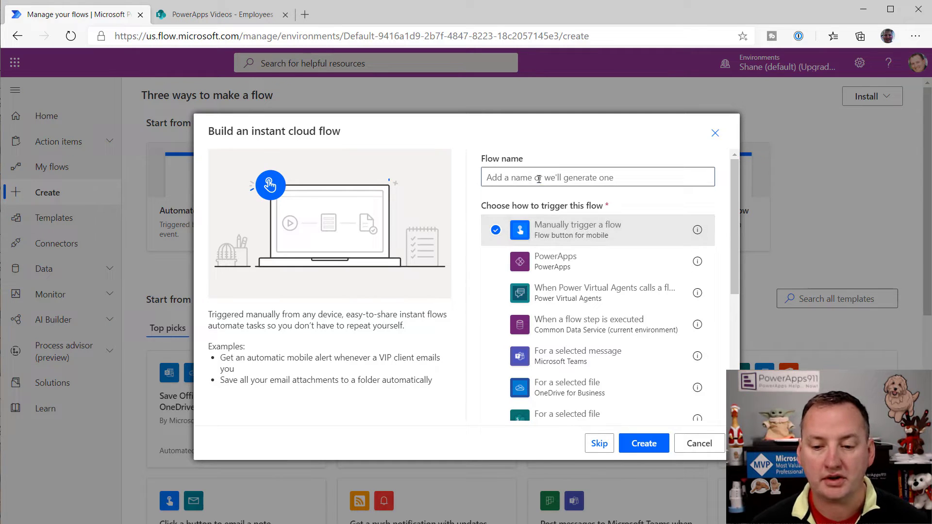
pyautogui.write('Share')
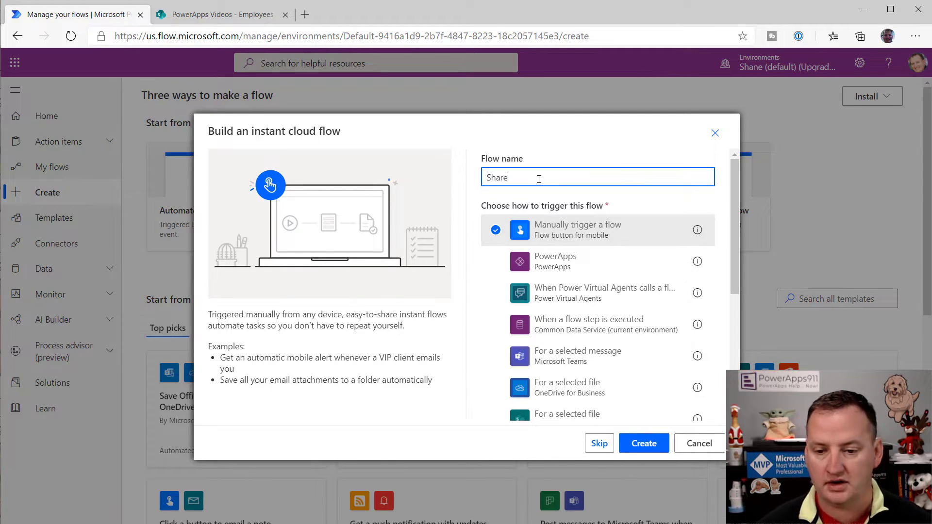
pyautogui.write('SharePoint Permissions')
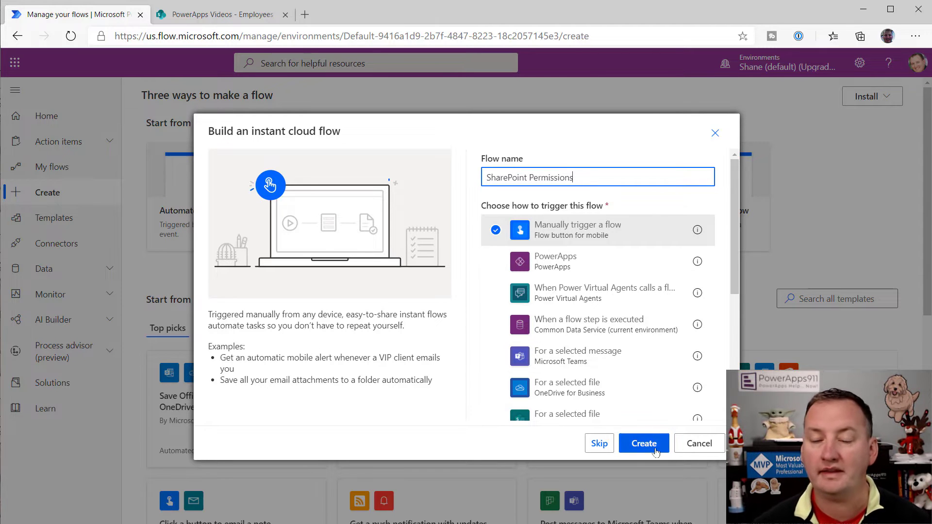
pyautogui.click(644, 443)
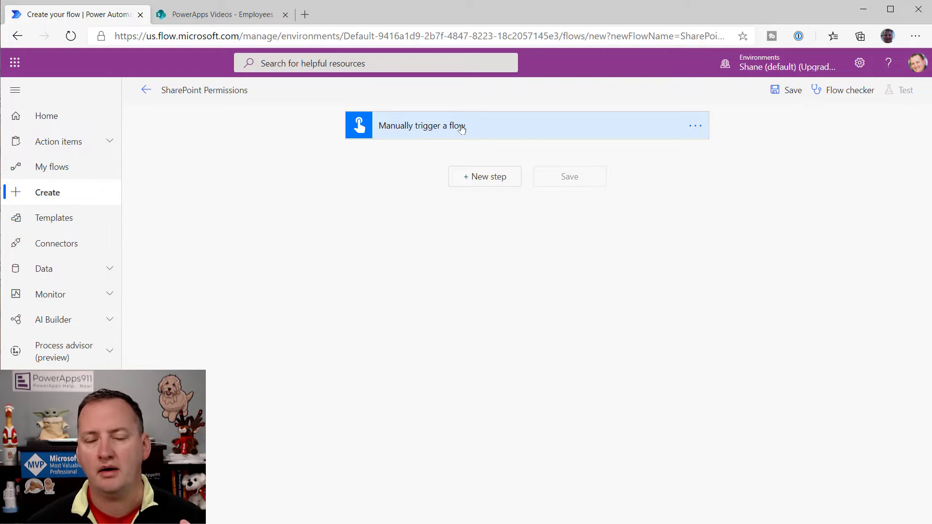
pyautogui.moveTo(472, 186)
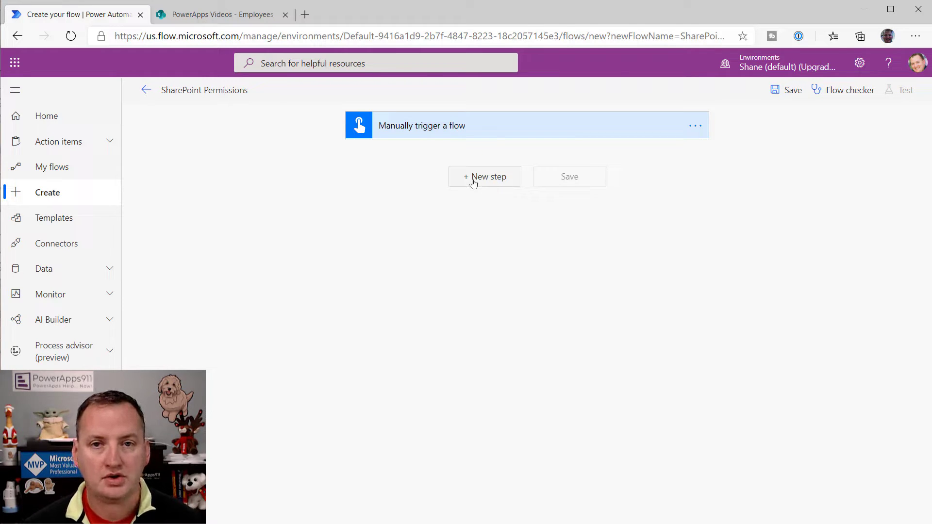
# - Add a new step, filtering SharePoint connector actions by 'access'
pyautogui.click(484, 177)
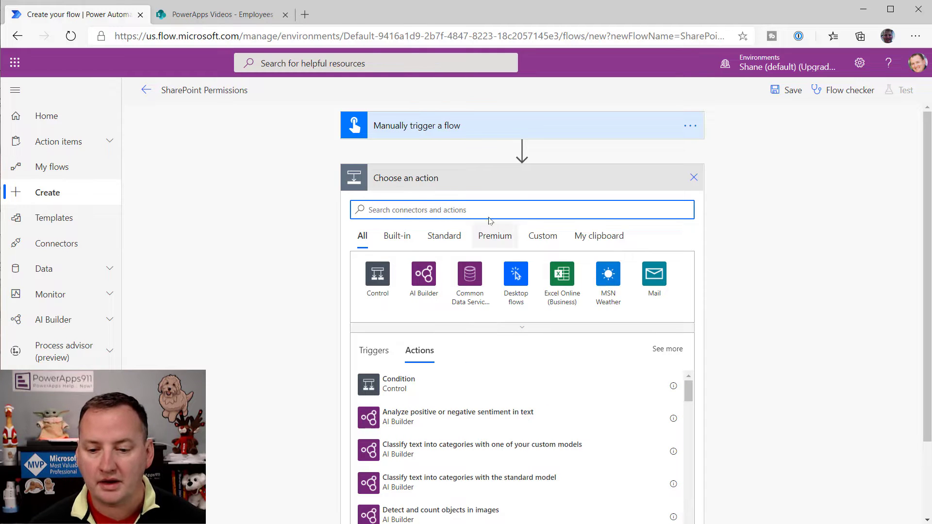
pyautogui.write('sharepoi')
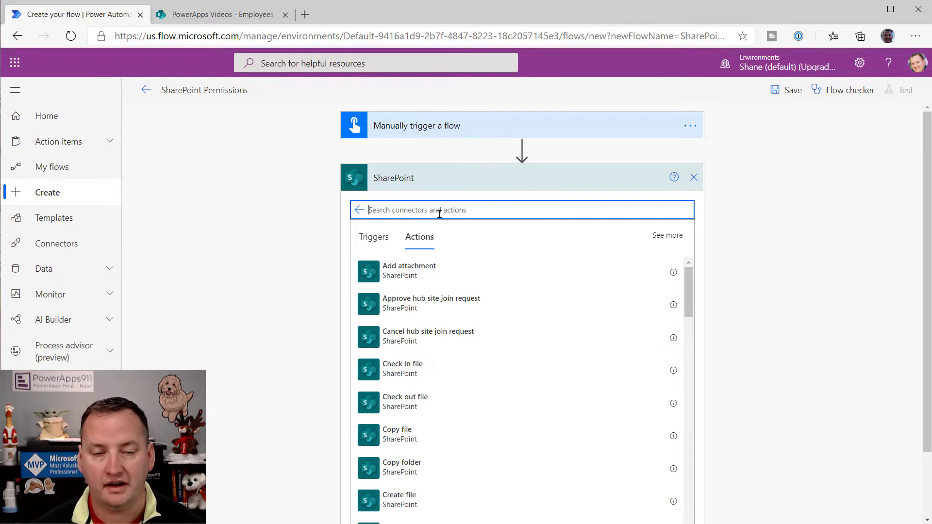
pyautogui.write('accesss')
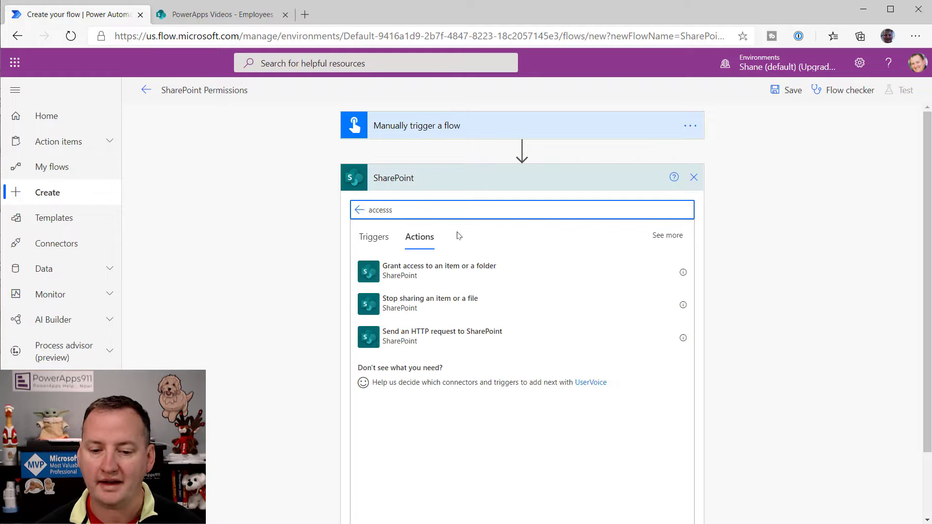
pyautogui.moveTo(540, 243)
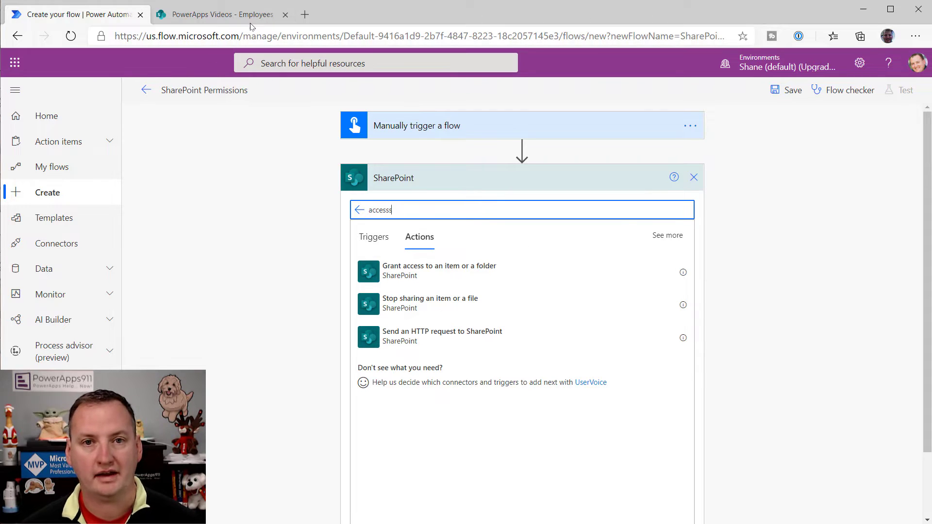
pyautogui.moveTo(465, 304)
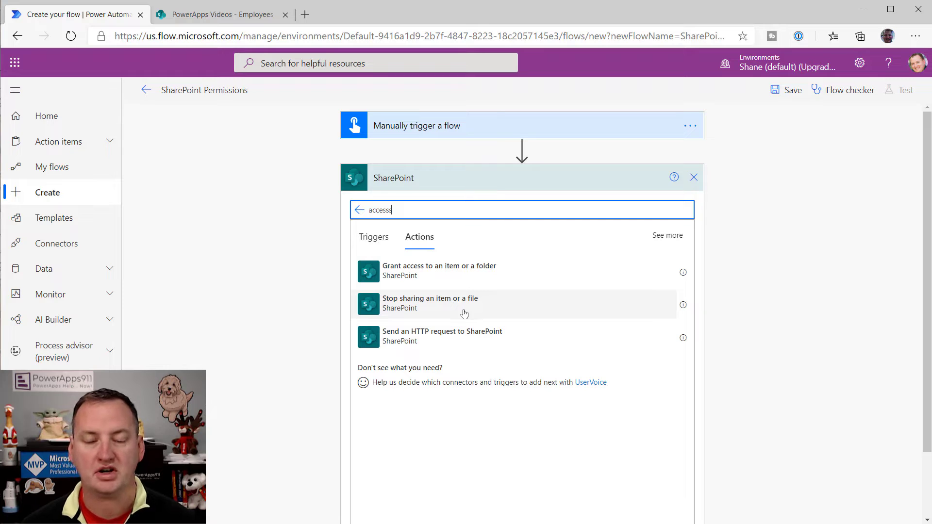
# - Add 'Stop sharing an item or a file' targeting the Employees list
pyautogui.click(430, 303)
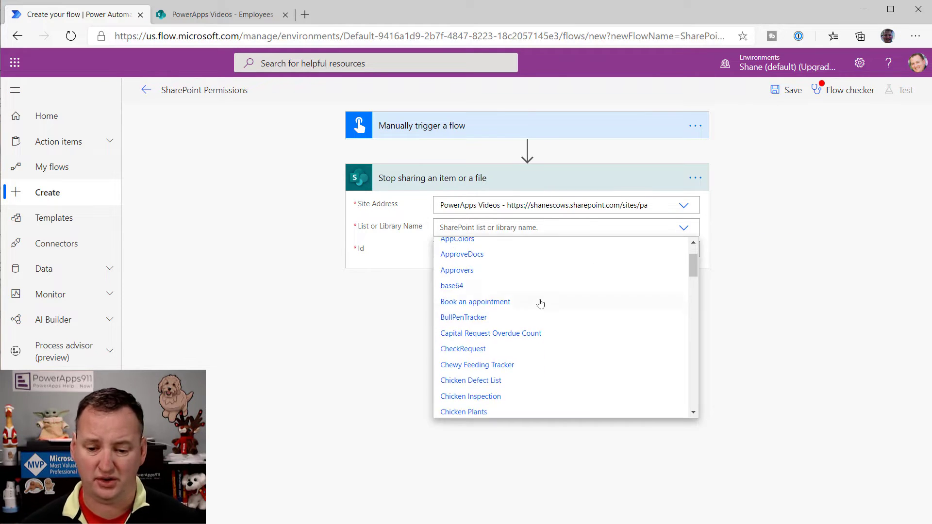
pyautogui.scroll(-3)
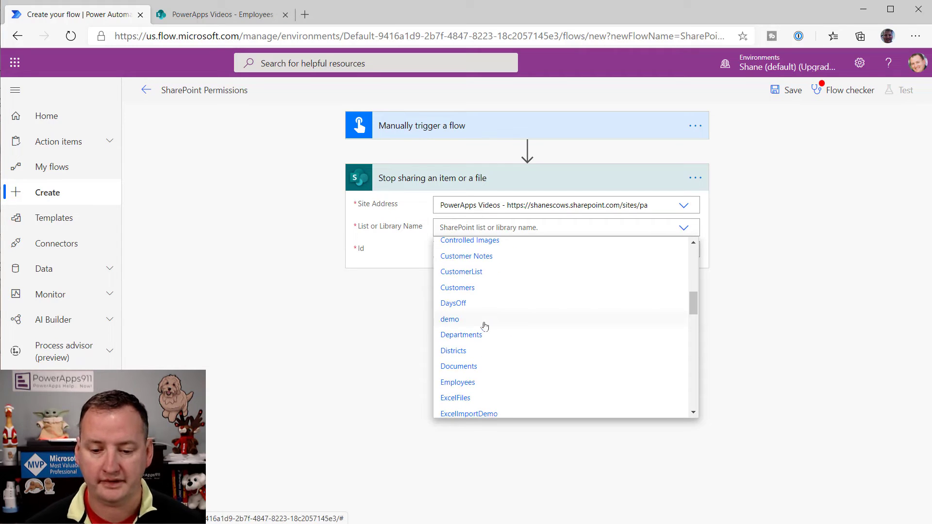
pyautogui.click(458, 382)
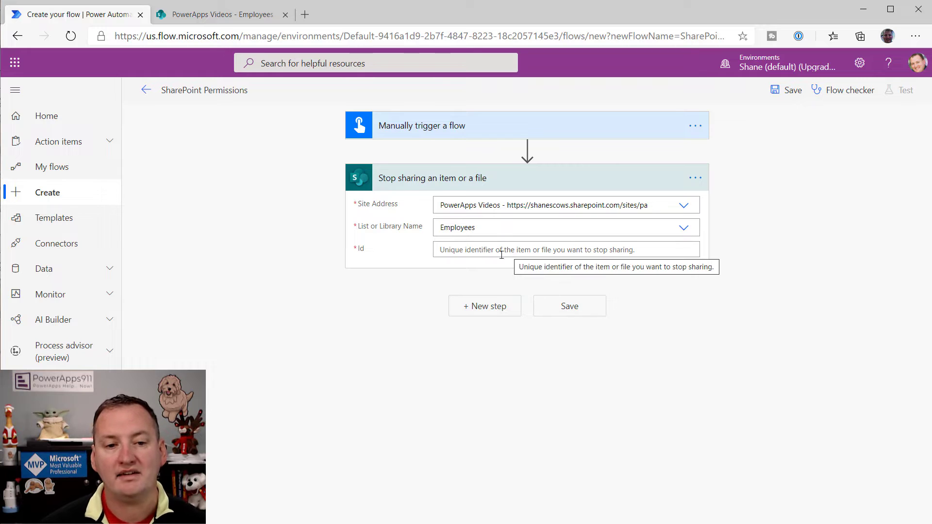
pyautogui.click(220, 14)
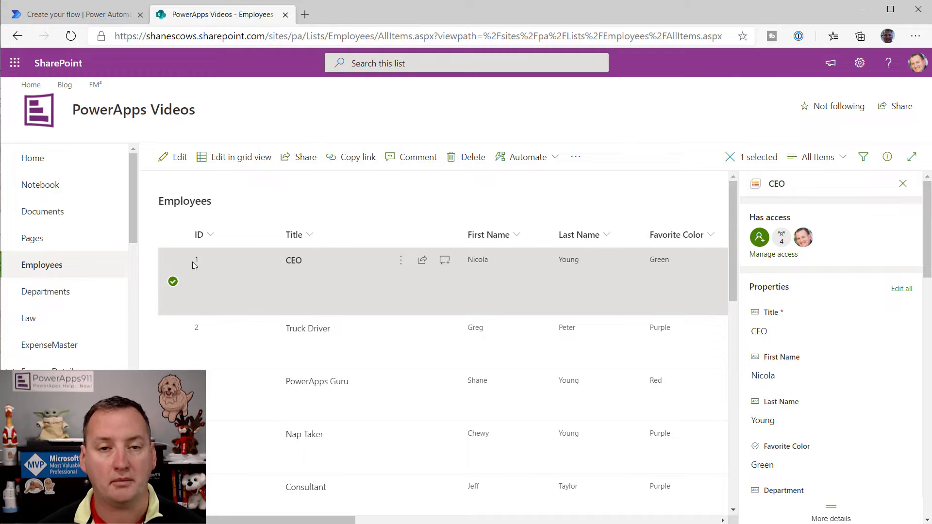
pyautogui.moveTo(201, 253)
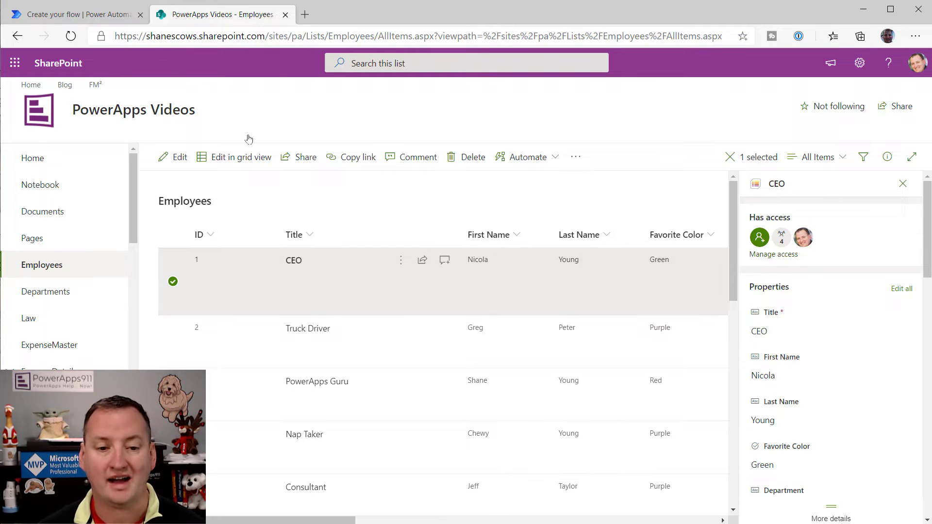
pyautogui.click(71, 14)
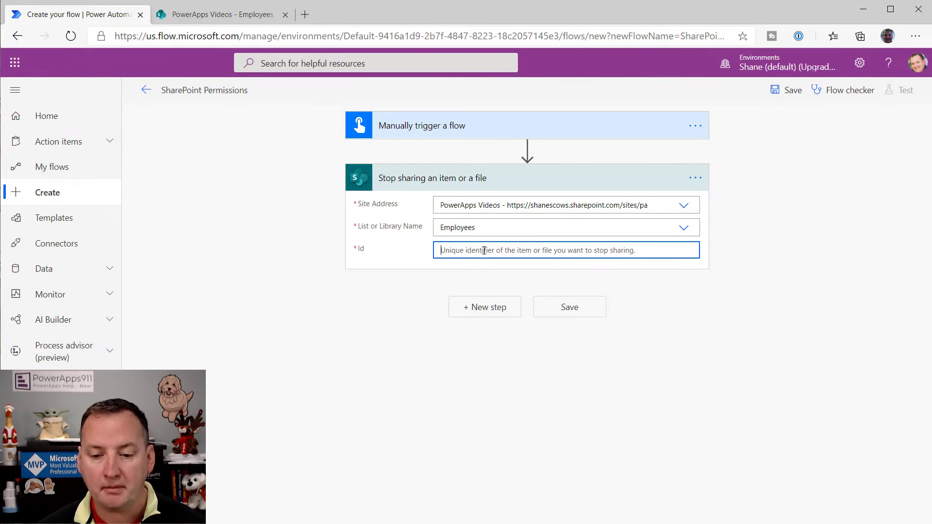
# - Set the stop-sharing Id to 1 and save the flow
pyautogui.write('1')
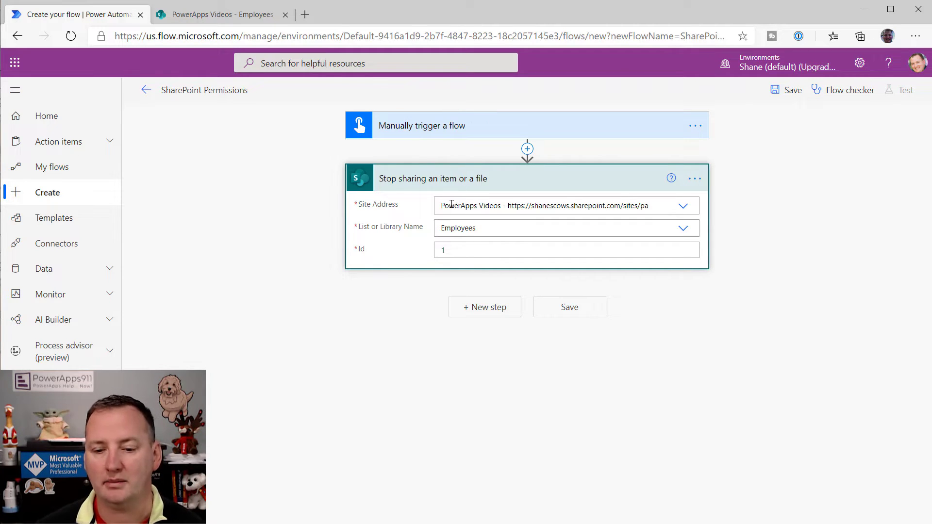
pyautogui.moveTo(273, 175)
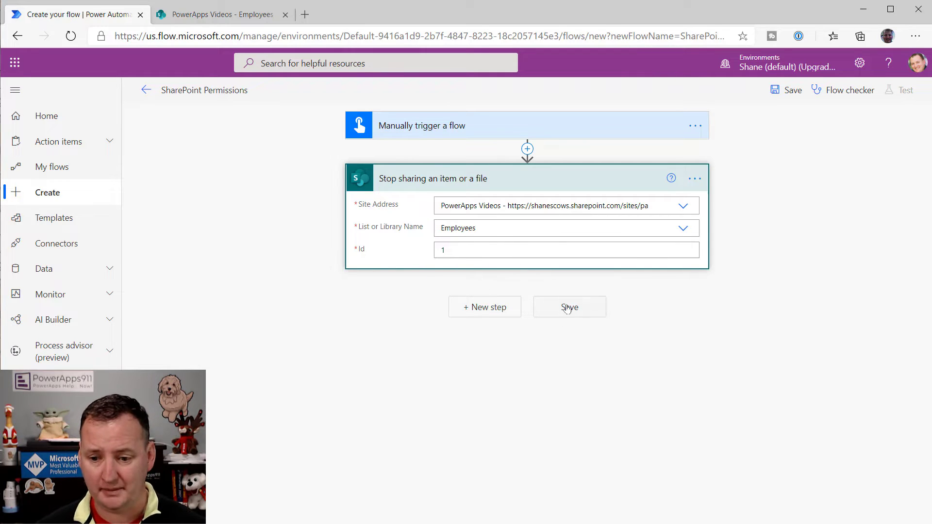
pyautogui.click(569, 307)
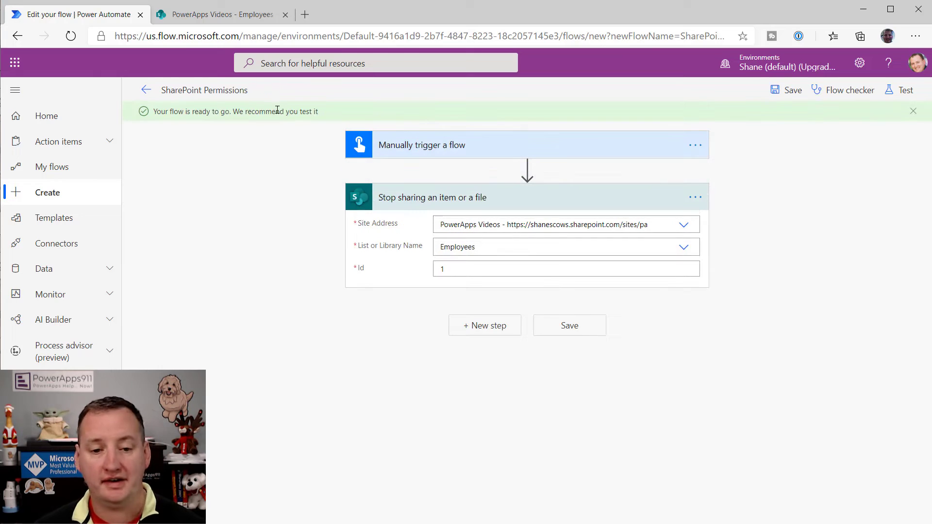
pyautogui.moveTo(905, 90)
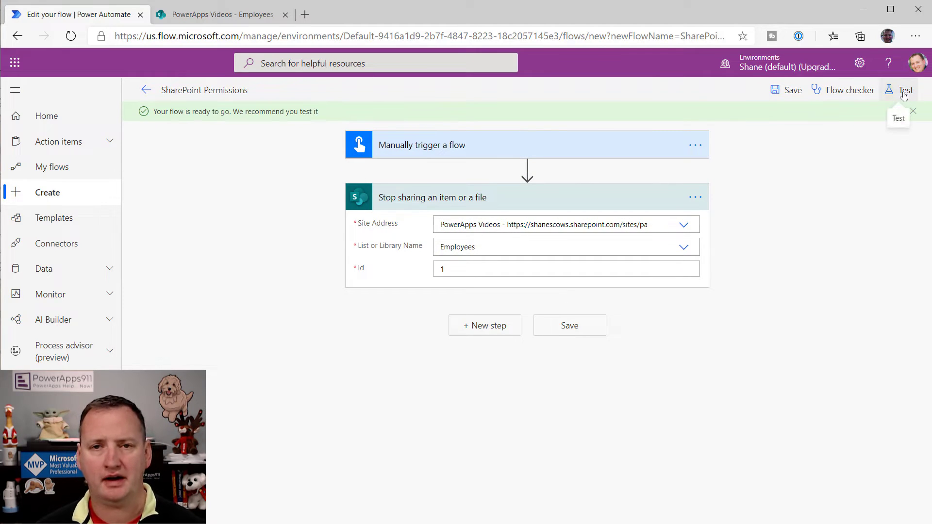
# - Run a manual test of the flow, then return to the SharePoint Employees list
pyautogui.click(904, 90)
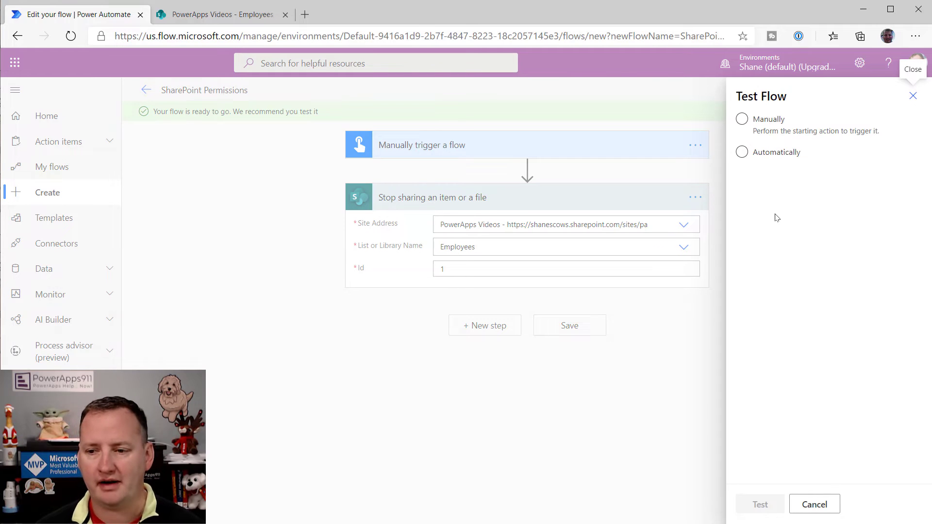
pyautogui.moveTo(771, 167)
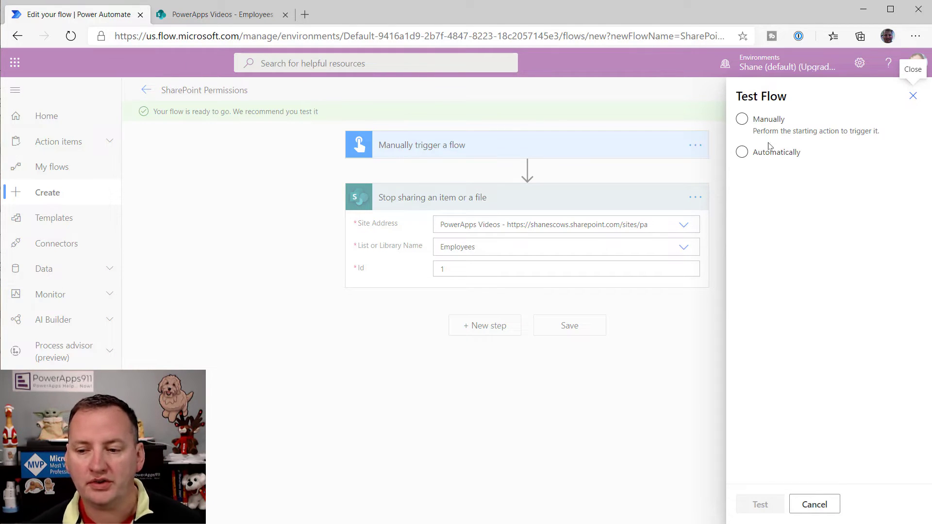
pyautogui.click(742, 119)
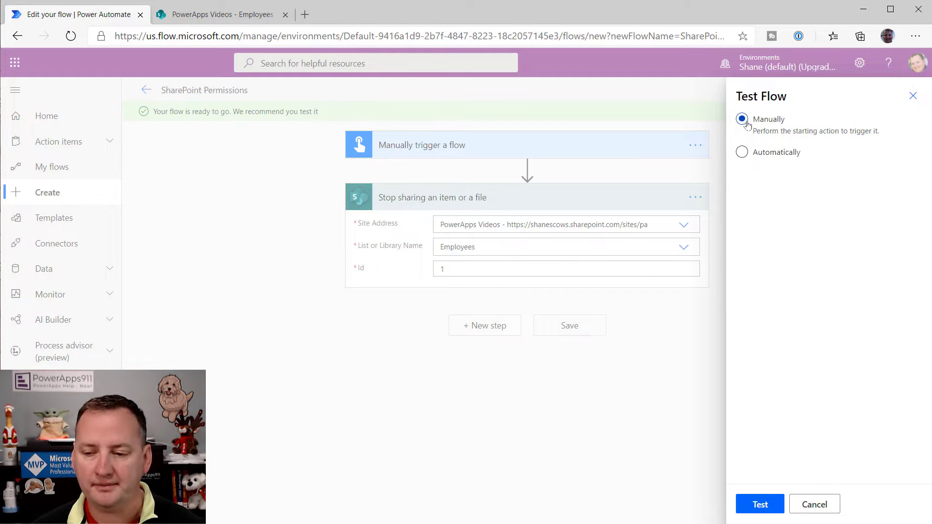
pyautogui.click(760, 504)
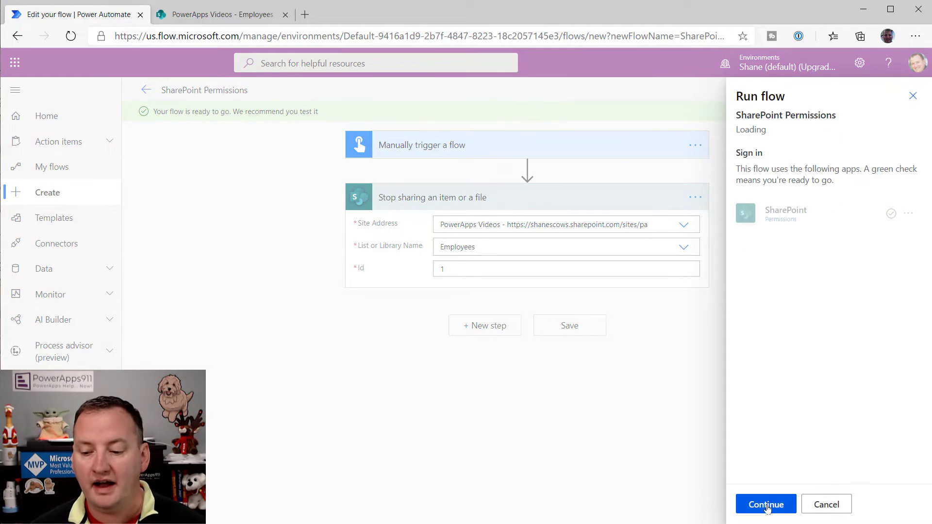
pyautogui.click(766, 504)
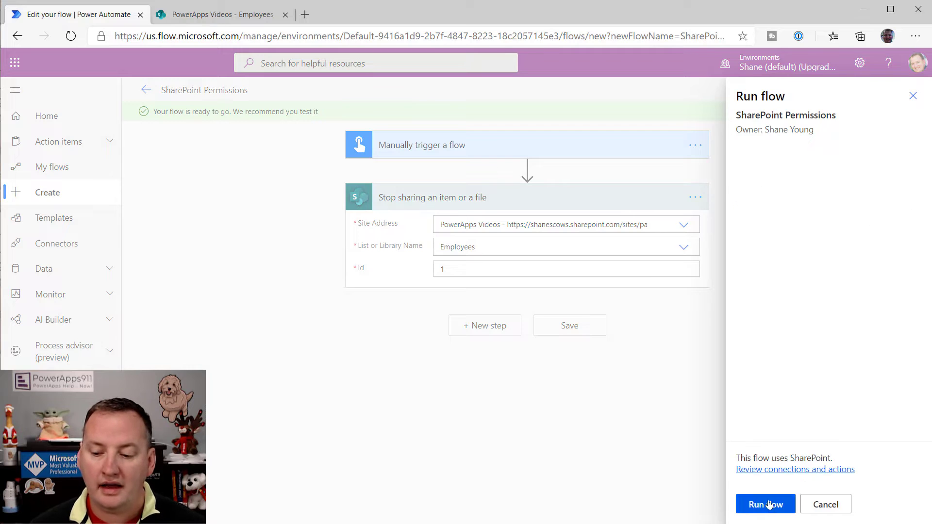
pyautogui.click(765, 504)
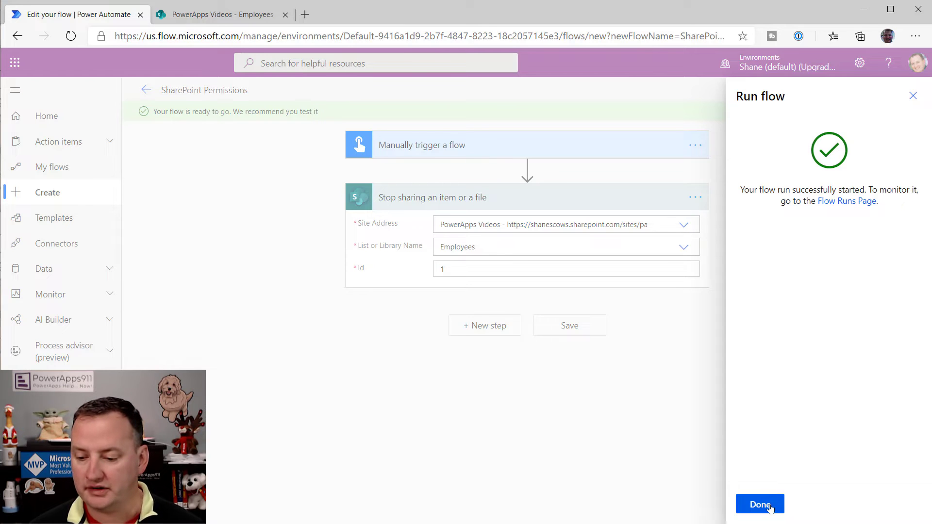
pyautogui.click(760, 504)
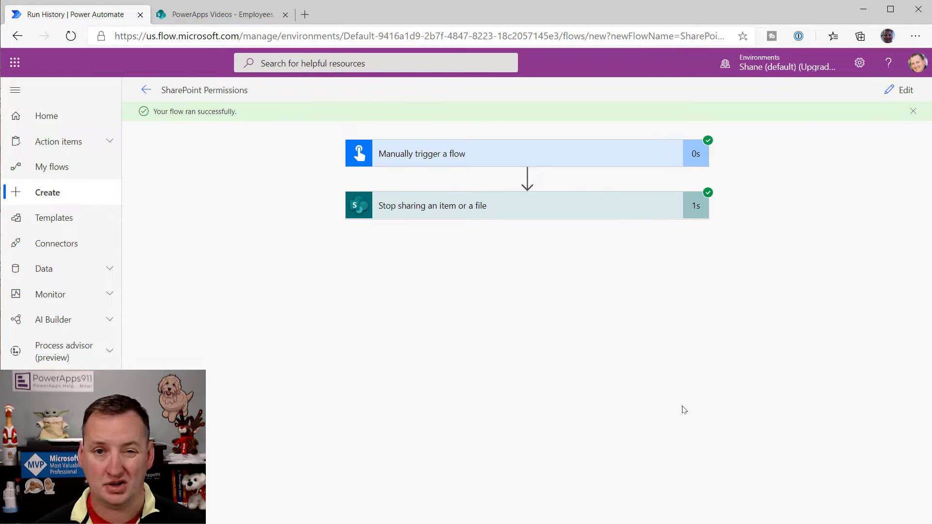
pyautogui.moveTo(485, 213)
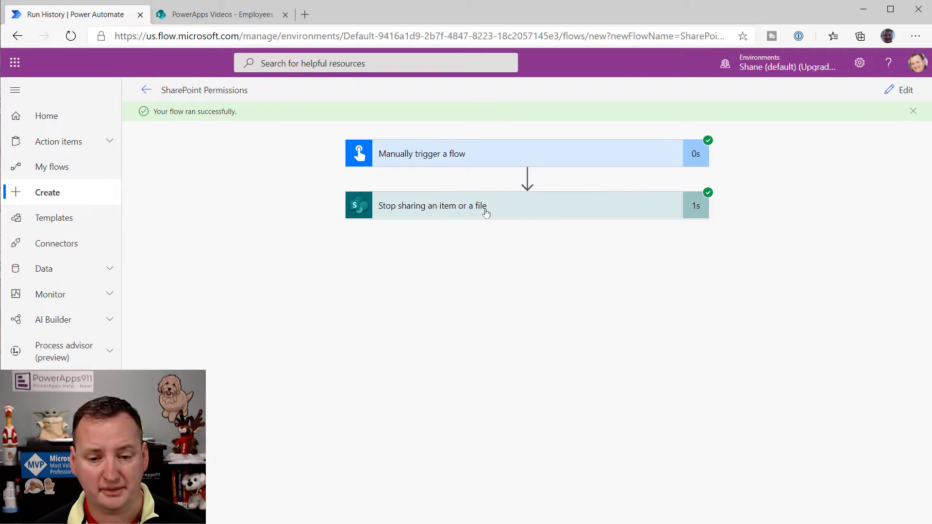
pyautogui.click(223, 14)
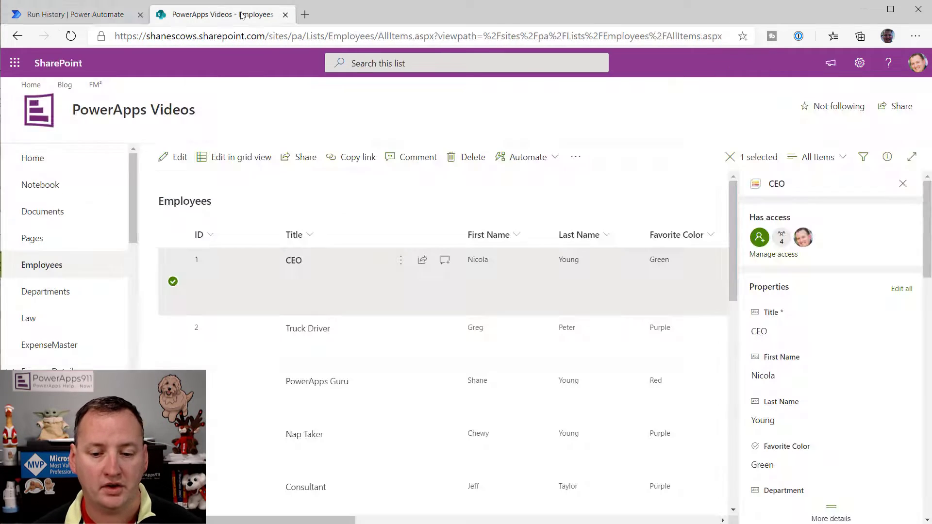
# - Confirm via Manage access that the CEO item is no longer shared
pyautogui.click(903, 183)
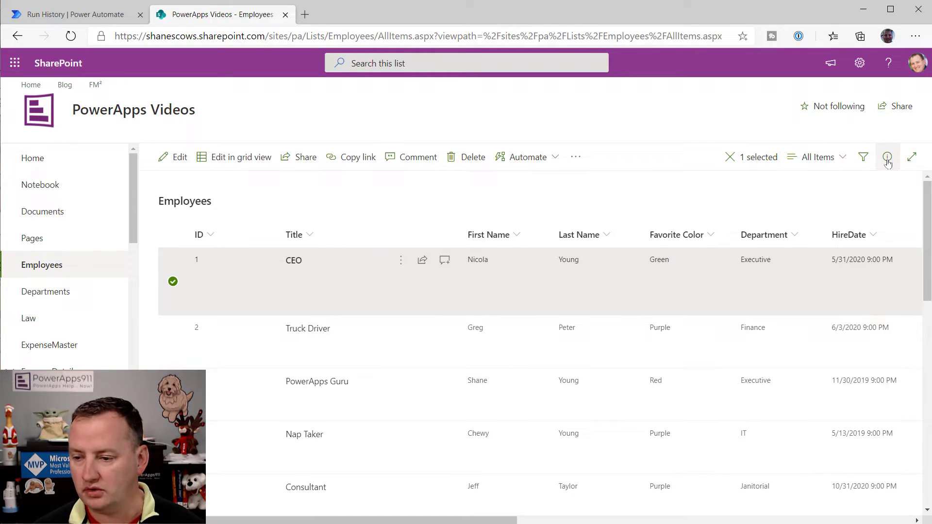
pyautogui.click(887, 157)
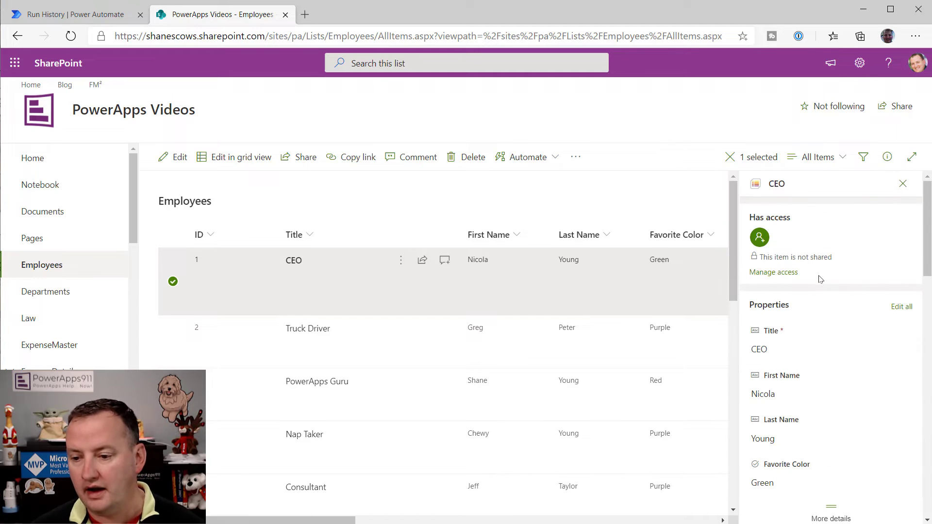
pyautogui.click(773, 272)
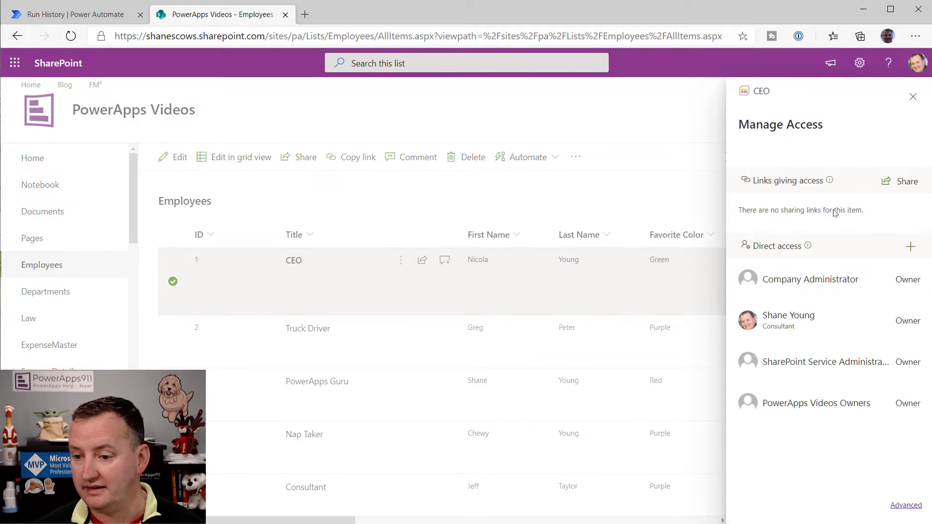
pyautogui.moveTo(803, 367)
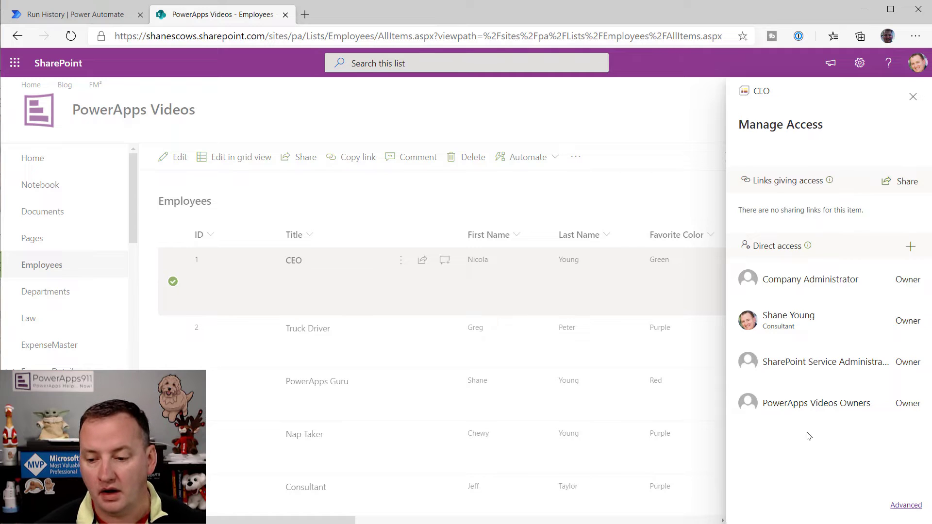
pyautogui.moveTo(819, 432)
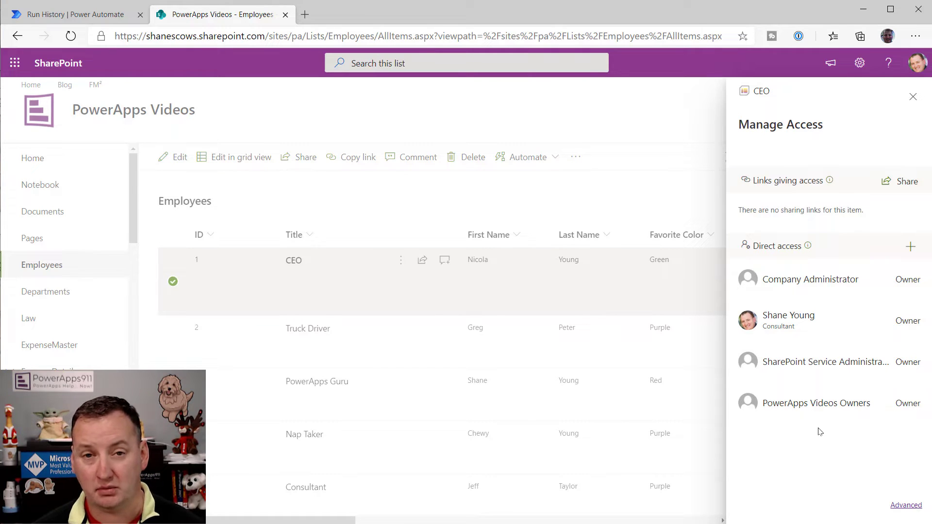
pyautogui.moveTo(850, 413)
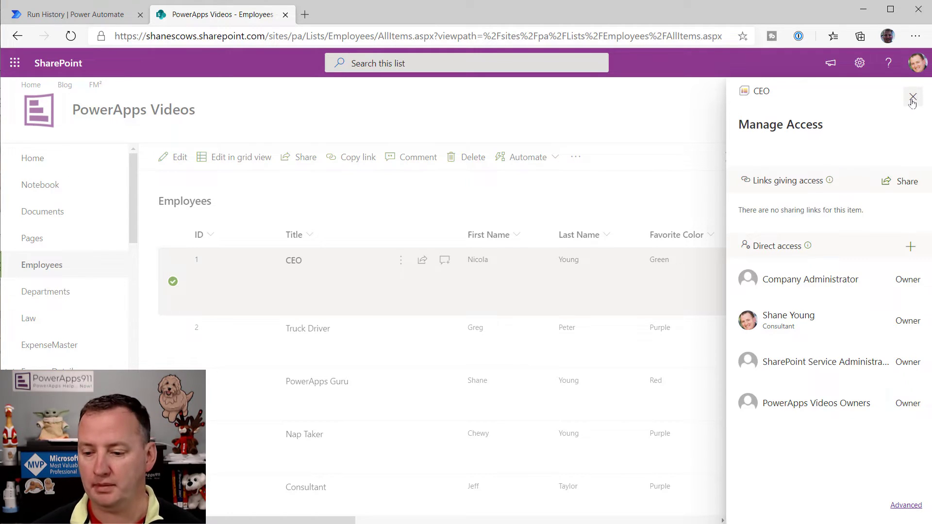
pyautogui.click(914, 97)
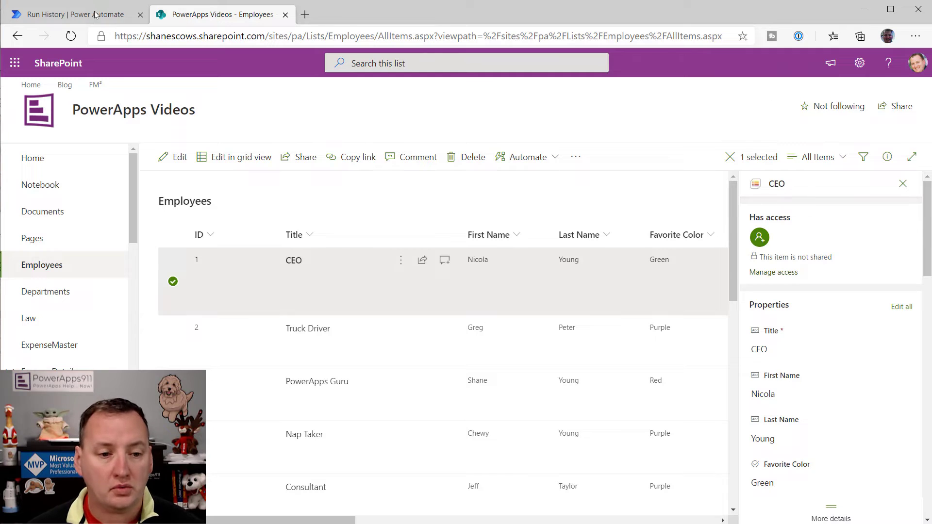
# - Edit the flow and add SharePoint's 'Grant access to an item or a folder' step
pyautogui.click(71, 14)
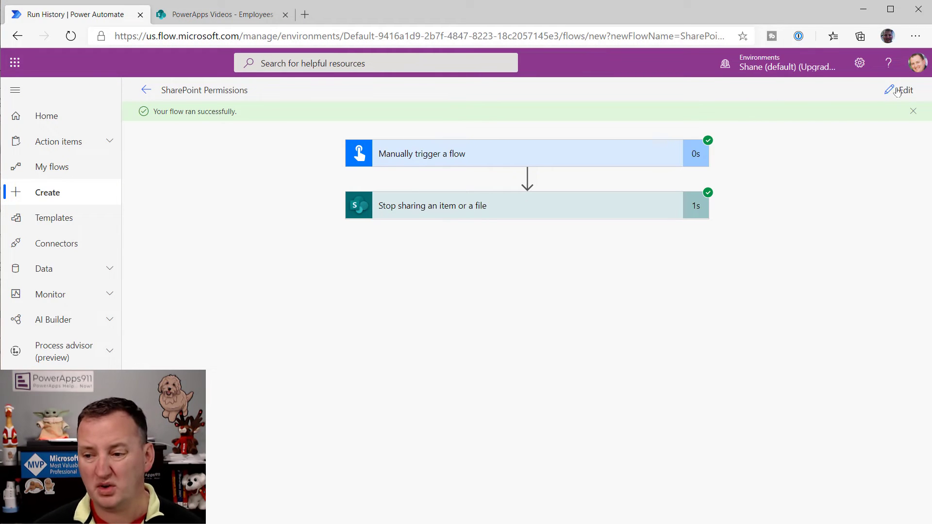
pyautogui.click(903, 90)
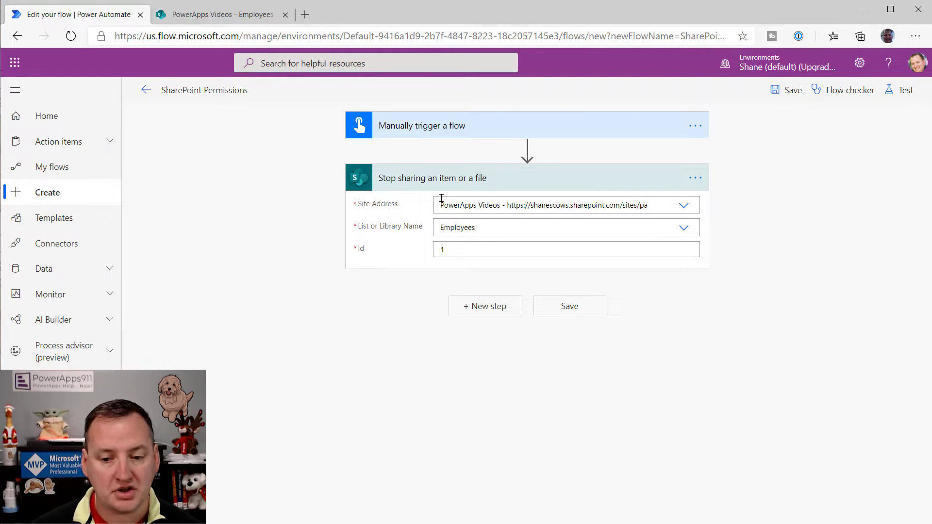
pyautogui.click(485, 306)
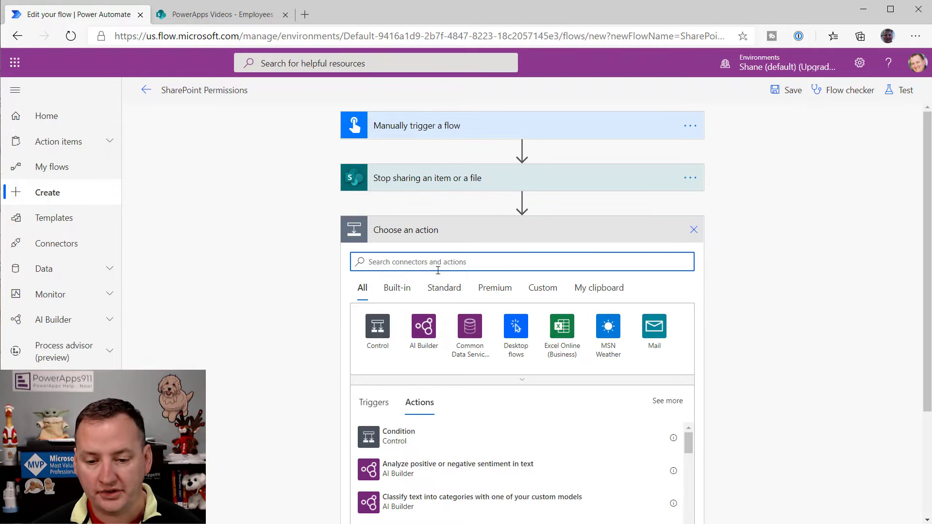
pyautogui.write('sharepoint')
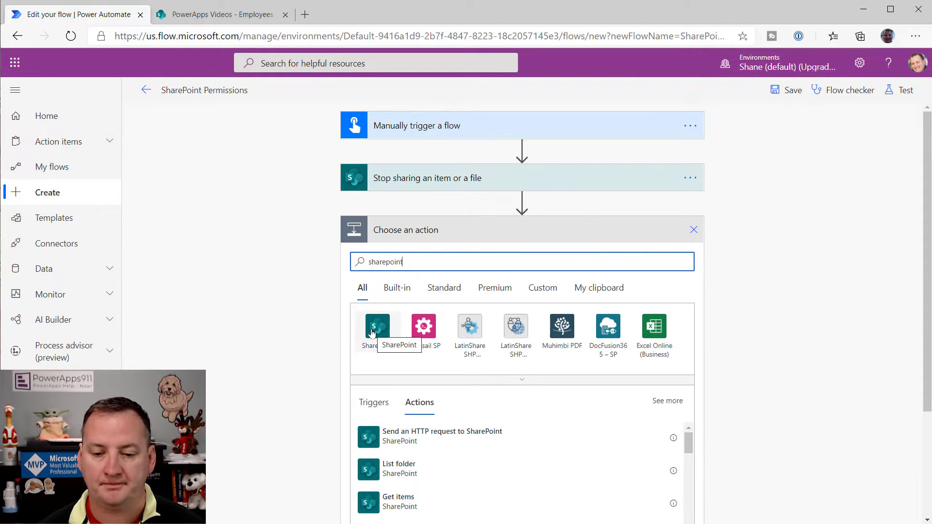
pyautogui.click(377, 326)
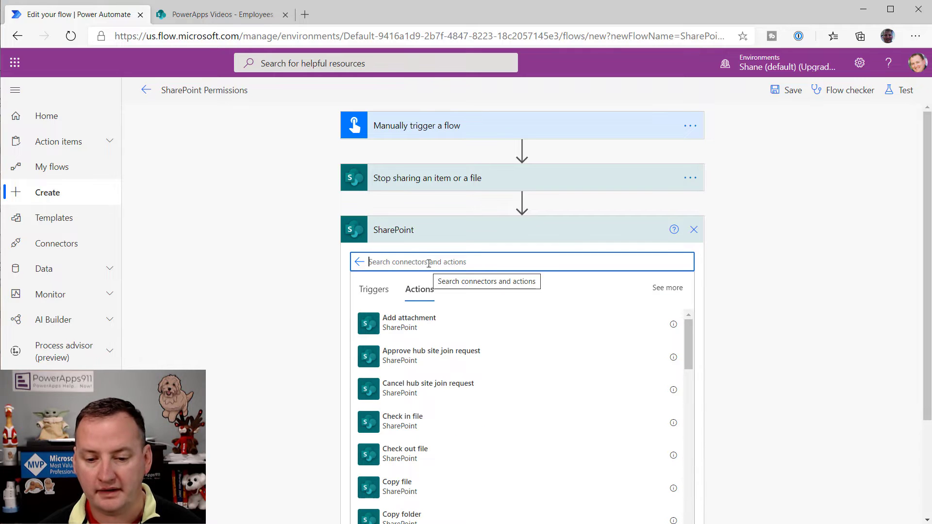
pyautogui.write('access')
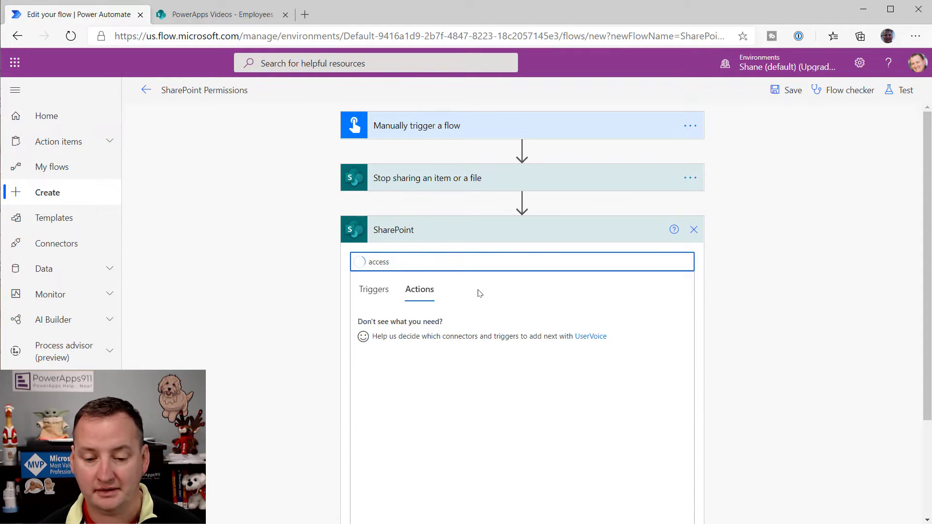
pyautogui.write('access')
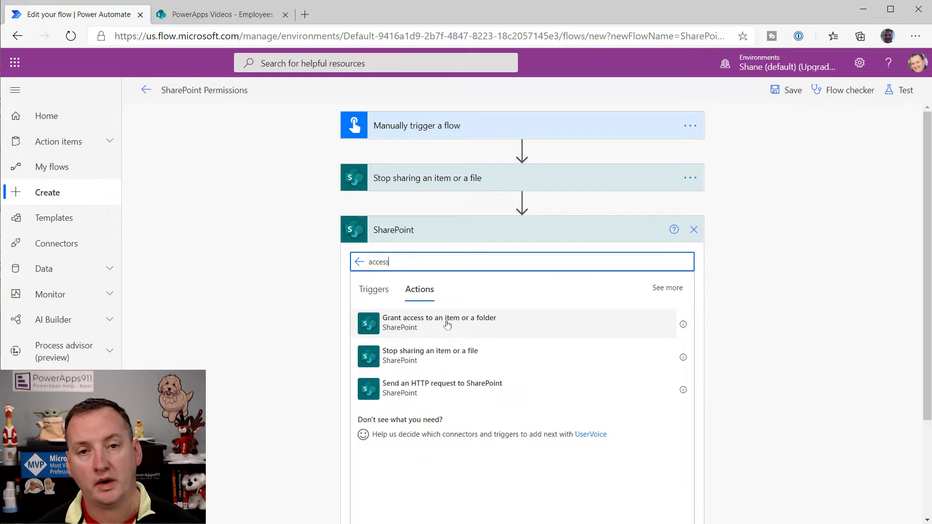
pyautogui.click(439, 322)
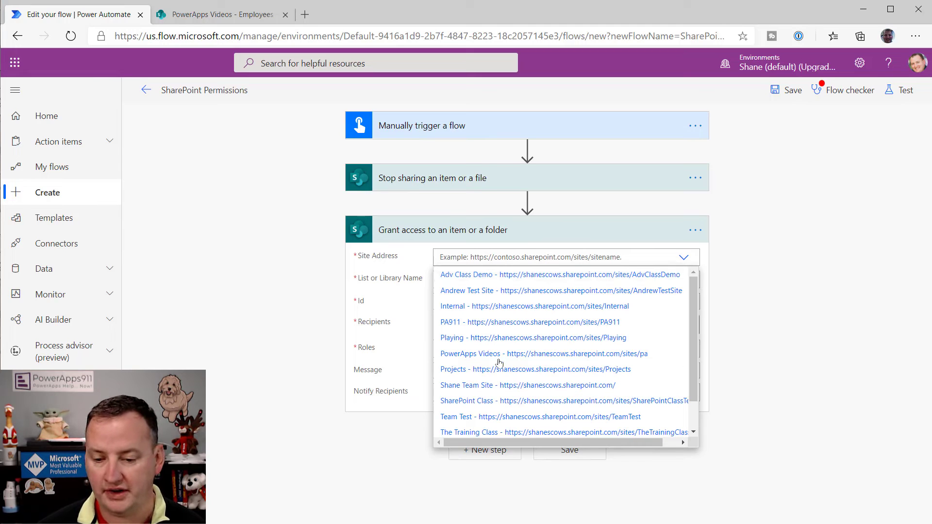
# - Set the grant-access step's site to PowerApps Videos
pyautogui.click(469, 353)
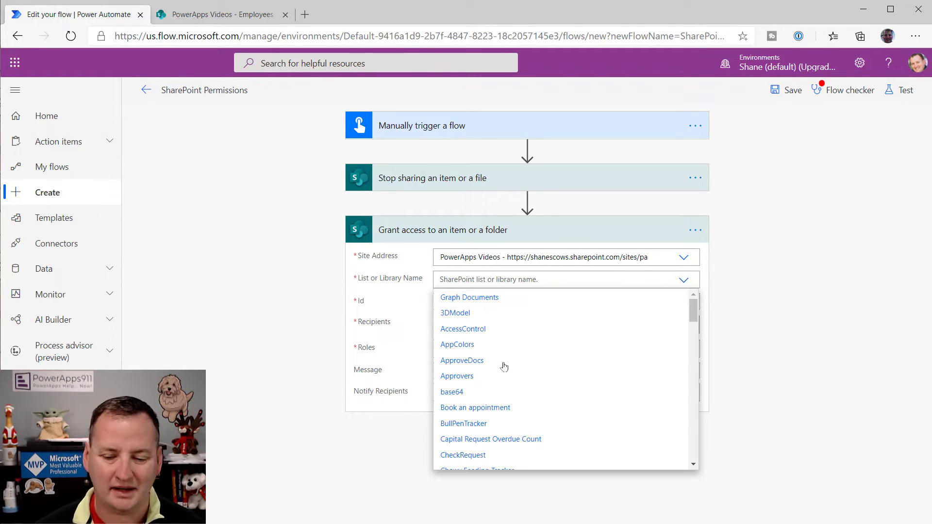
pyautogui.scroll(-3)
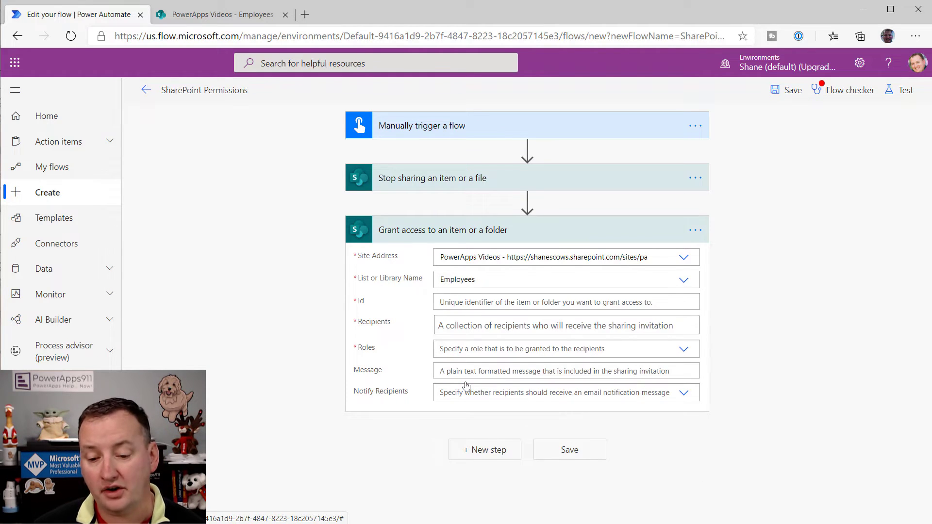
pyautogui.moveTo(508, 301)
pyautogui.write('1')
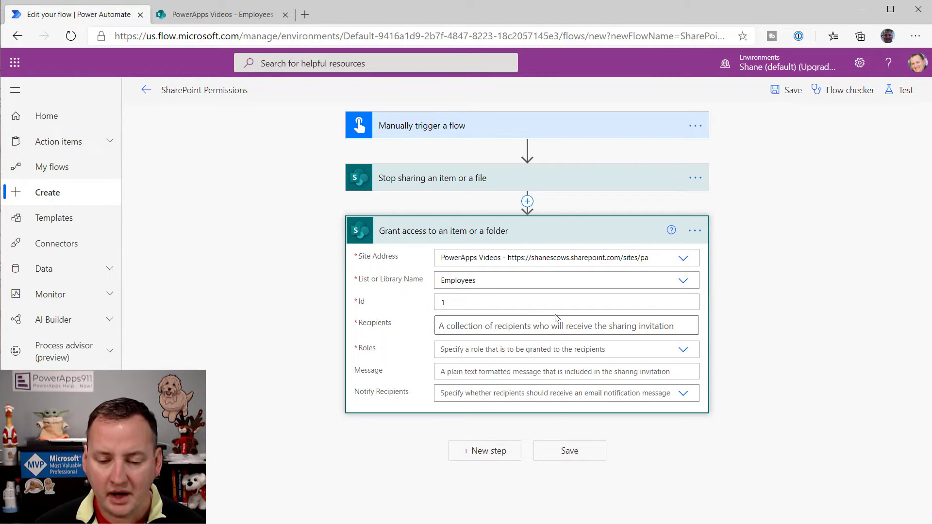
pyautogui.moveTo(562, 317)
pyautogui.write('Chewy')
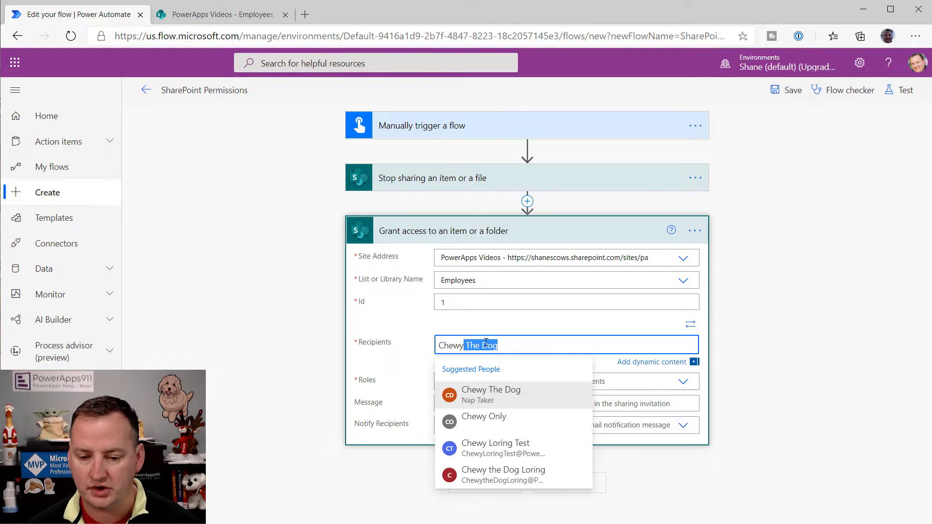
# - Add Chewy The Dog and Ferguson Da Cat as grant-access recipients
pyautogui.click(490, 394)
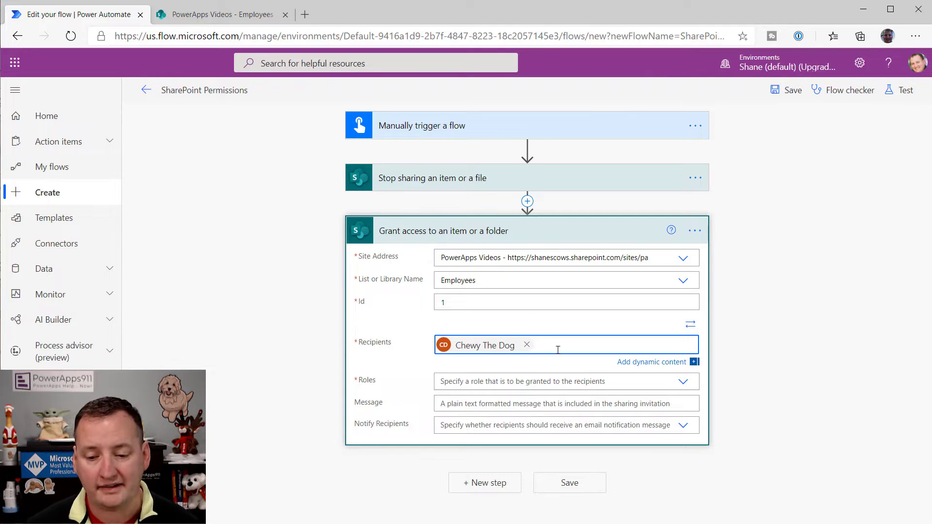
pyautogui.write('fe')
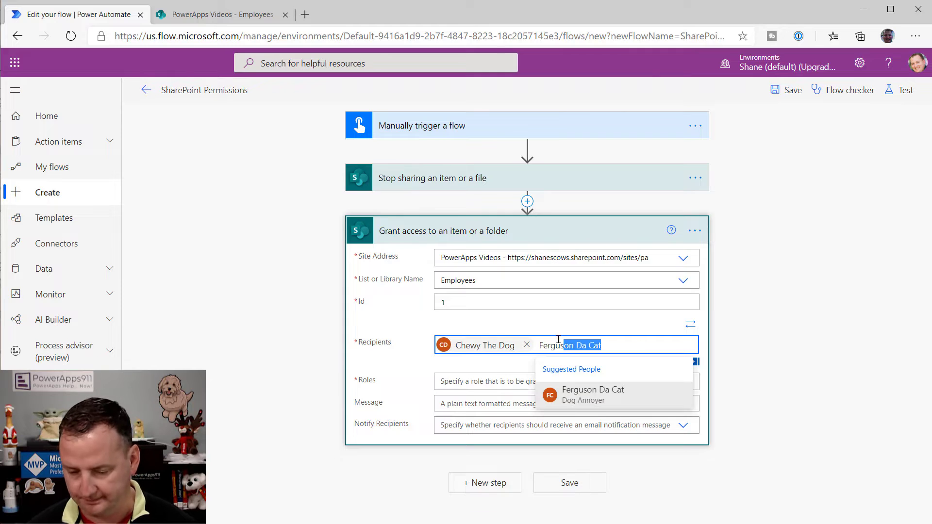
pyautogui.click(593, 390)
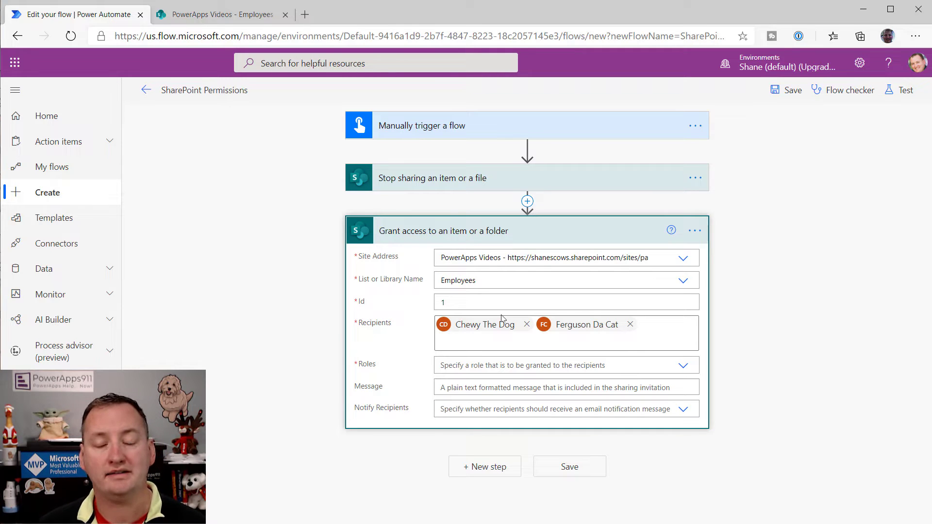
pyautogui.moveTo(492, 317)
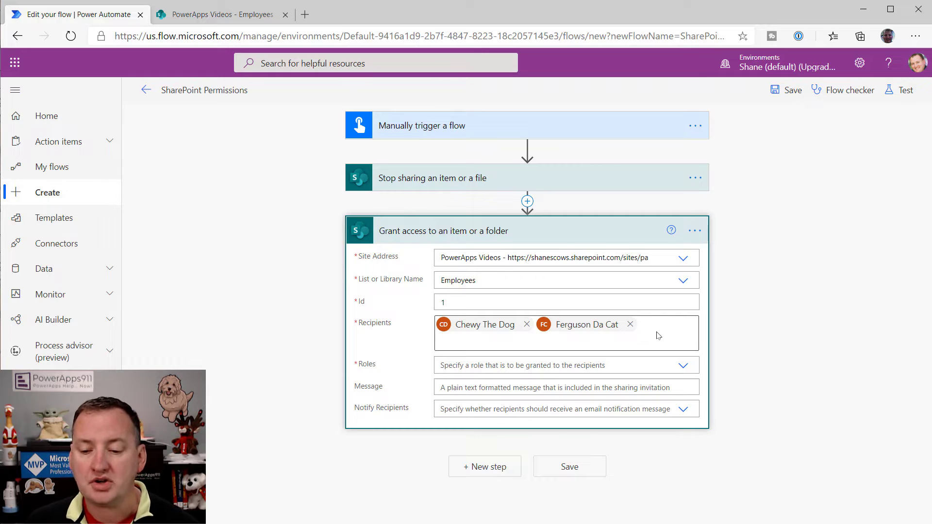
pyautogui.moveTo(640, 325)
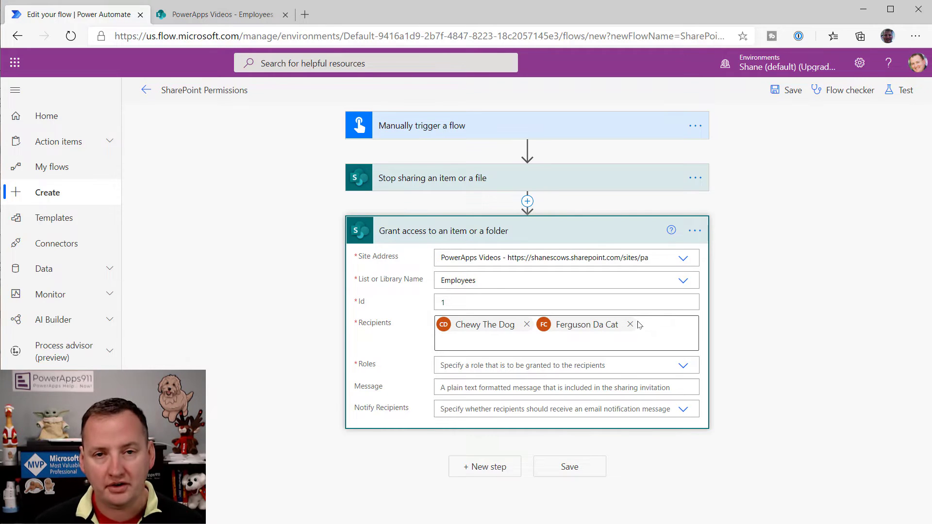
pyautogui.click(694, 230)
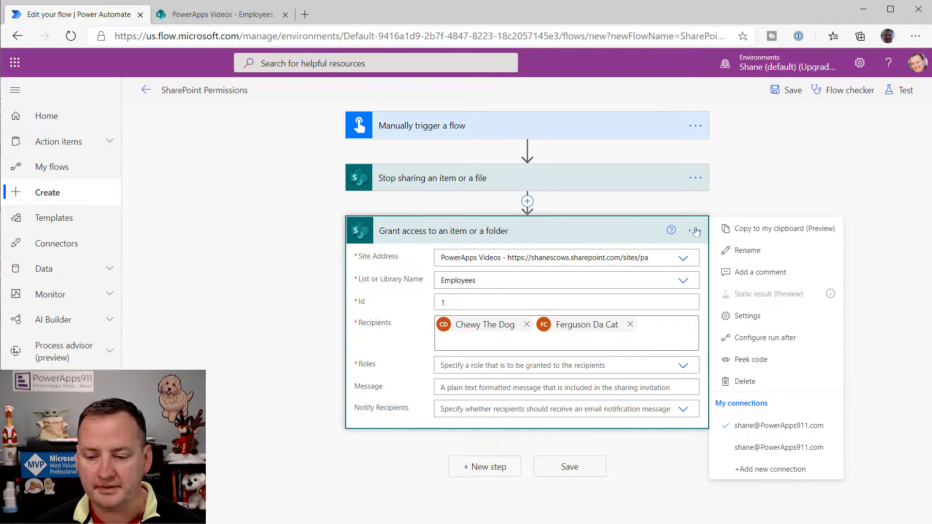
pyautogui.click(751, 360)
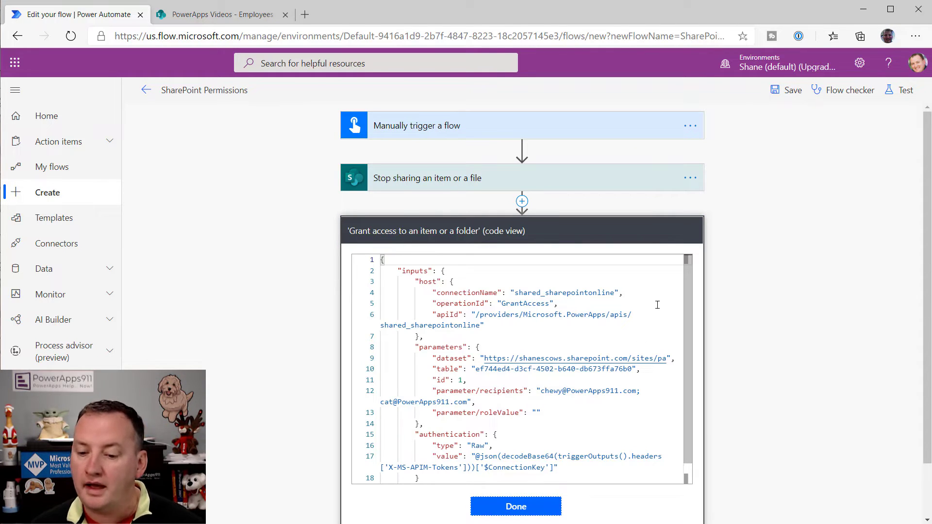
pyautogui.scroll(-3)
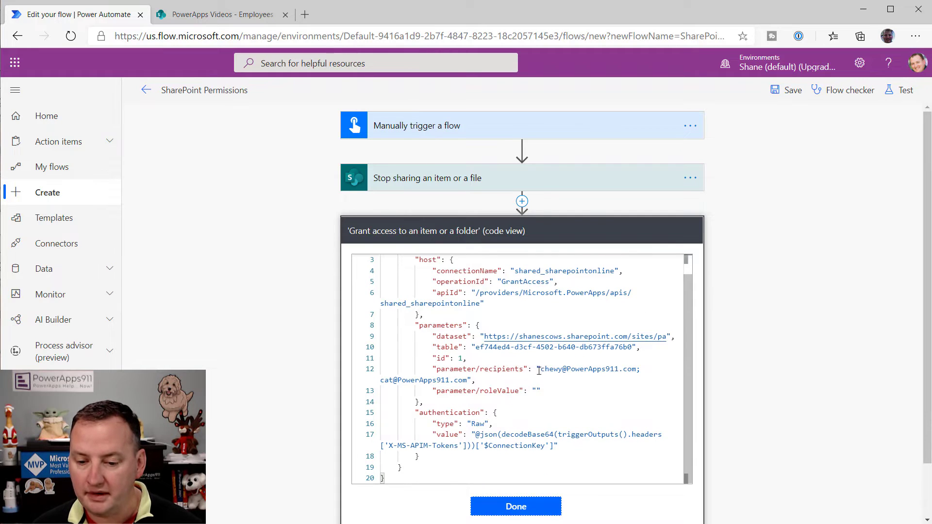
pyautogui.moveTo(538, 368); pyautogui.dragTo(469, 381)
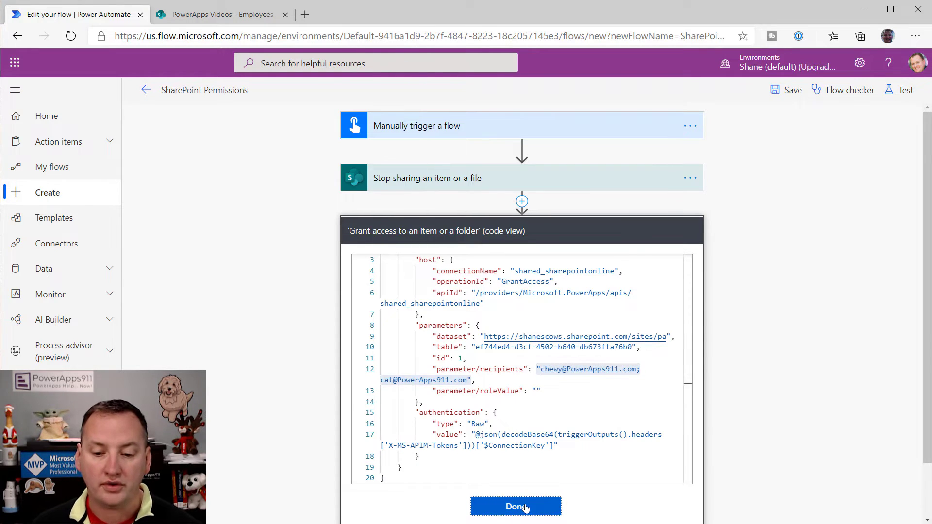
pyautogui.click(515, 506)
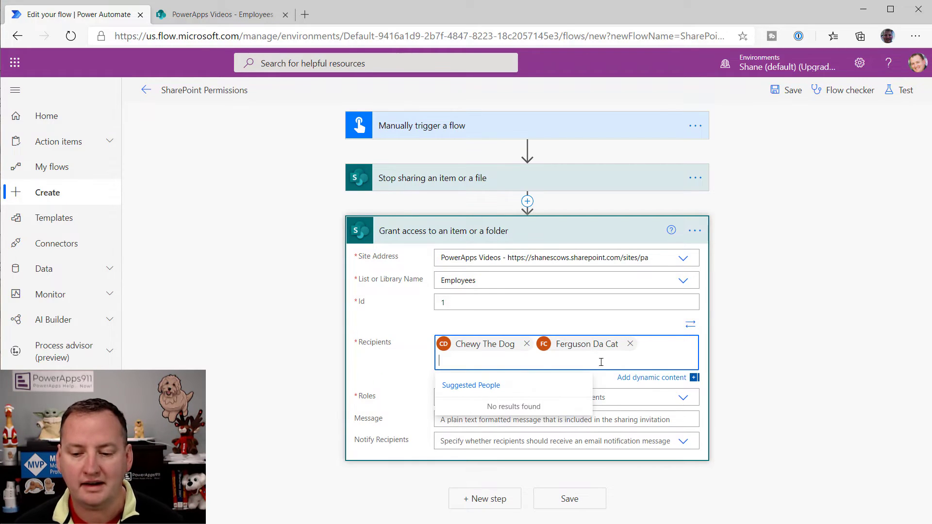
# - Grant plain-text recipients Can view access, with message 'Chewy you have access now' and email notification
pyautogui.click(691, 325)
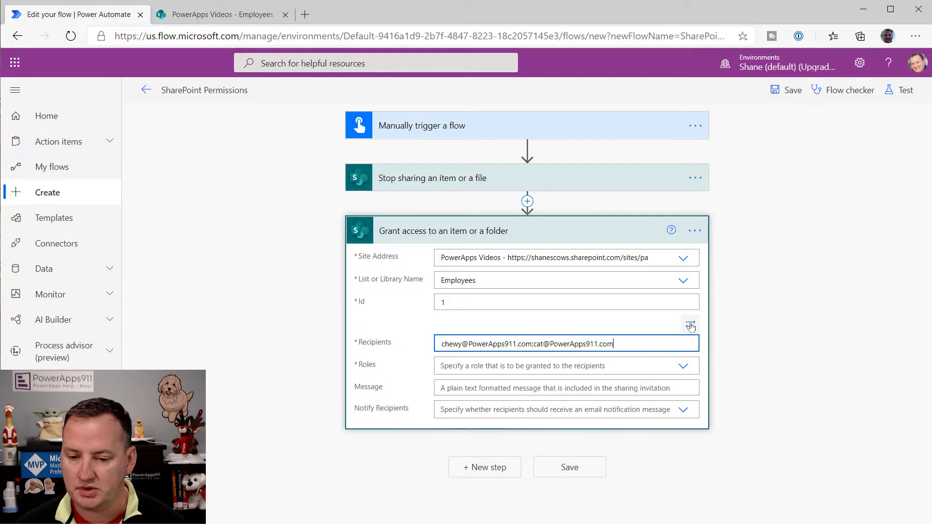
pyautogui.click(565, 343)
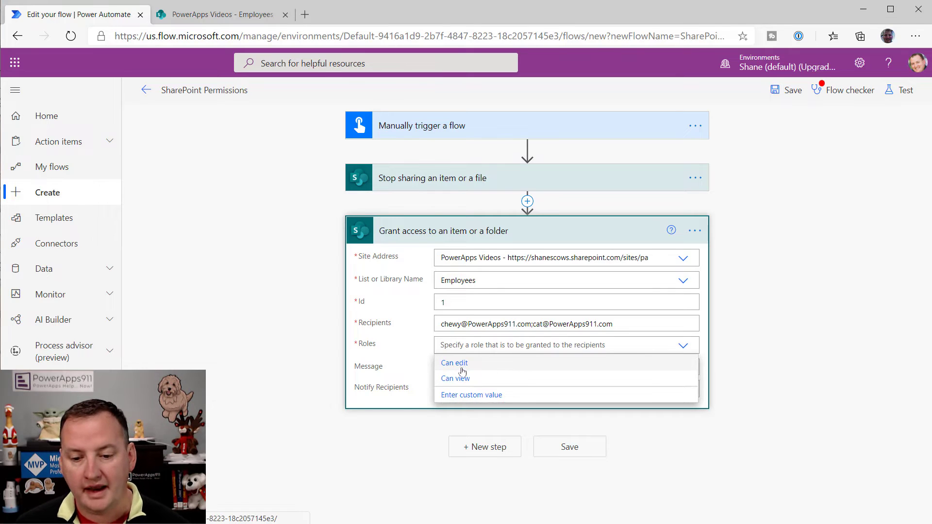
pyautogui.moveTo(479, 368)
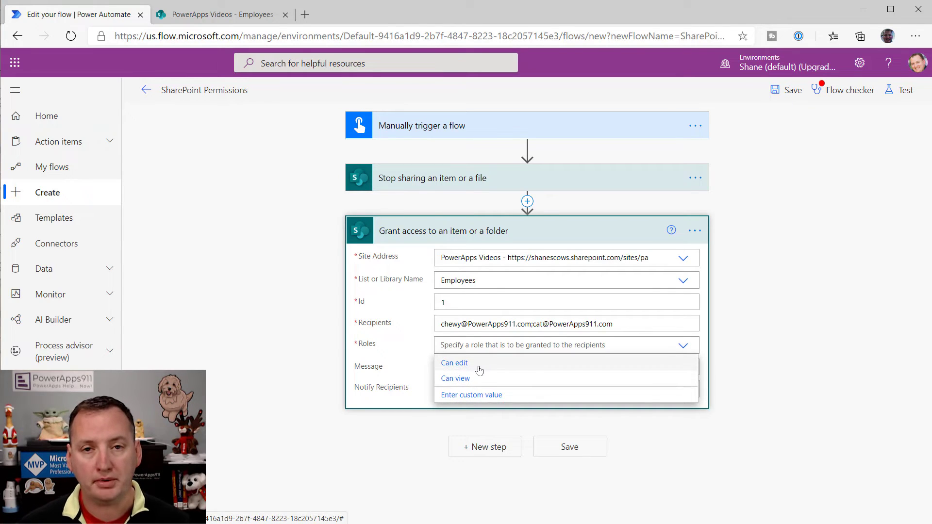
pyautogui.moveTo(455, 378)
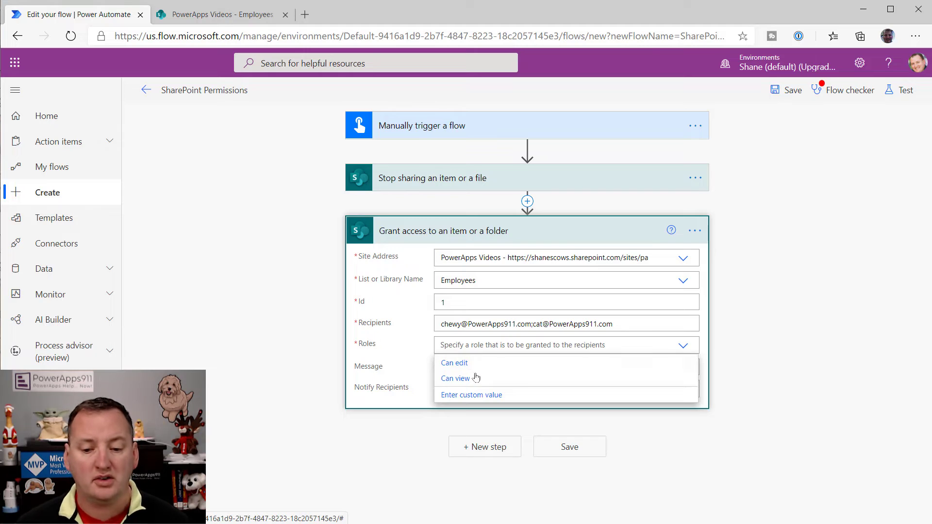
pyautogui.moveTo(454, 363)
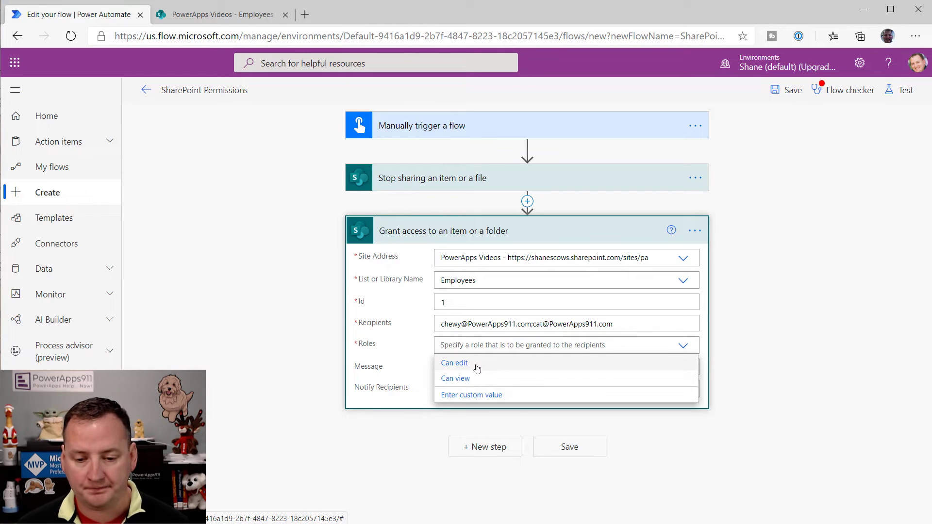
pyautogui.click(455, 379)
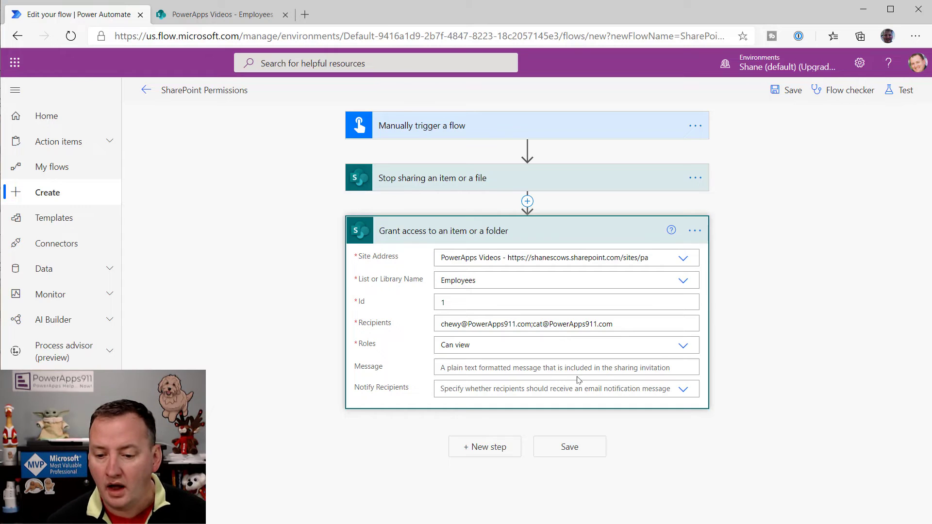
pyautogui.click(567, 367)
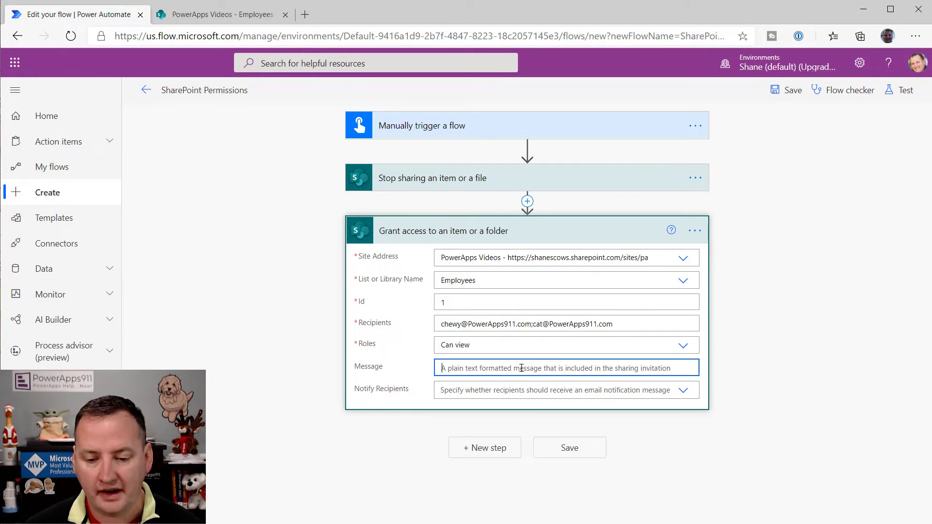
pyautogui.write('Chewy you have access now')
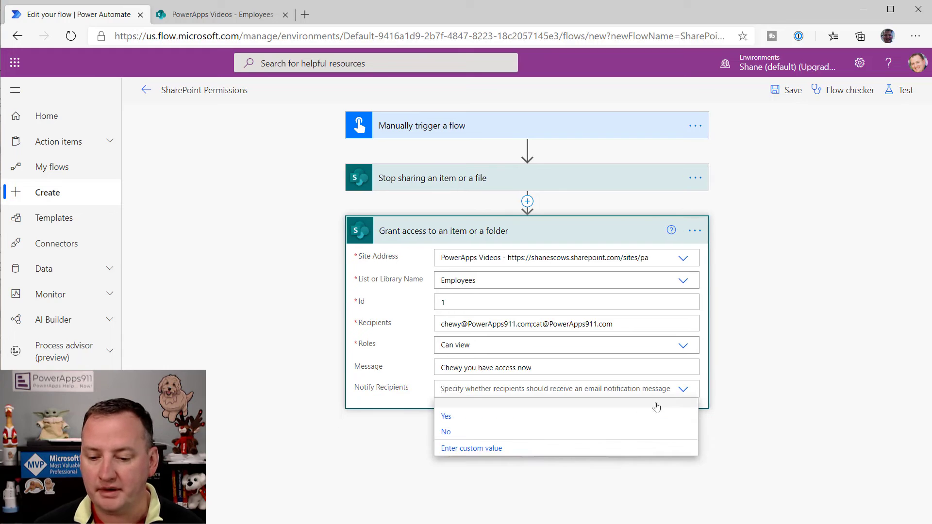
pyautogui.moveTo(462, 419)
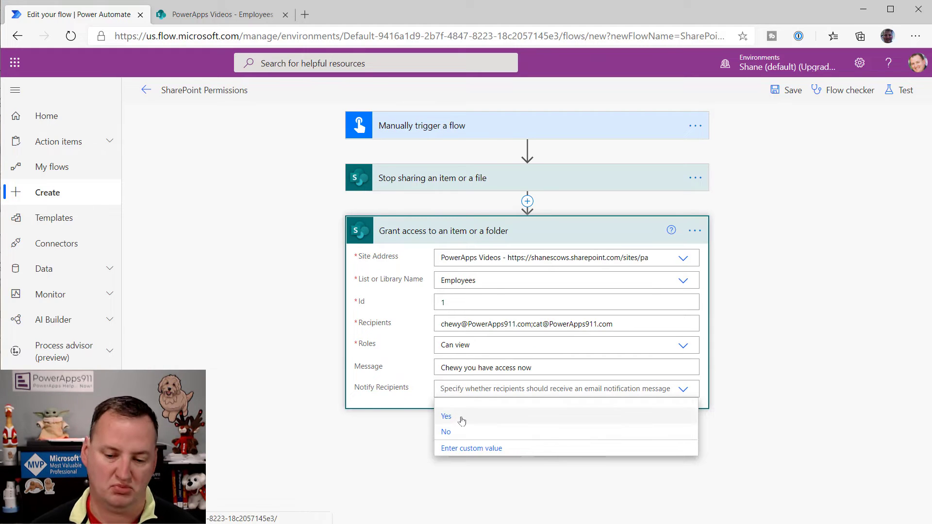
pyautogui.click(446, 416)
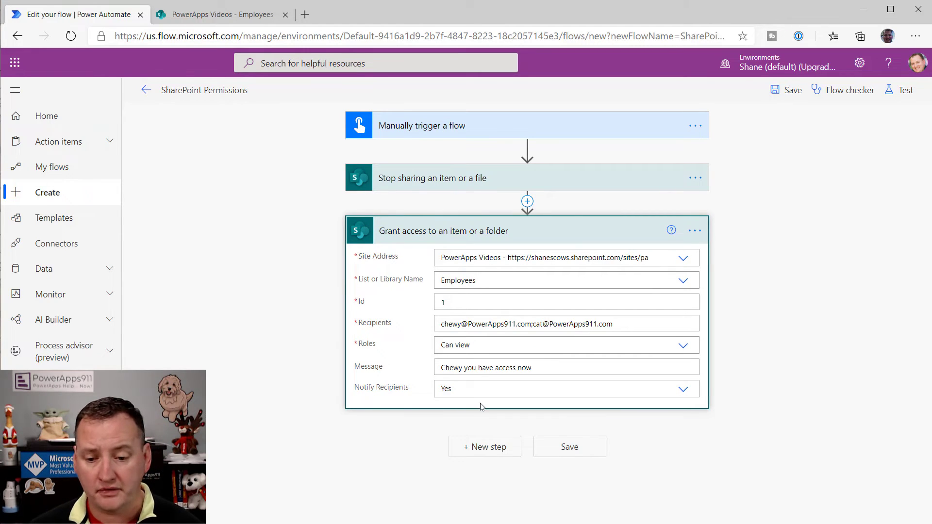
pyautogui.moveTo(700, 232)
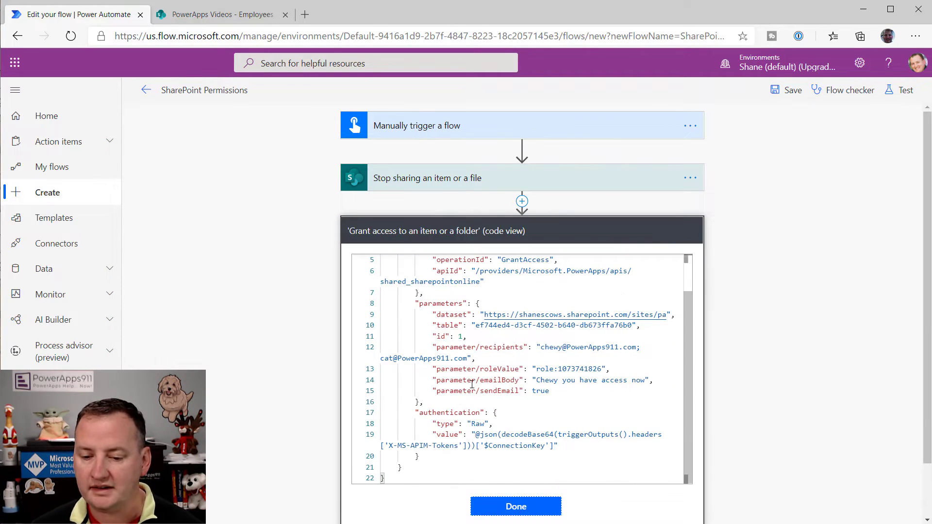
pyautogui.doubleClick(569, 368)
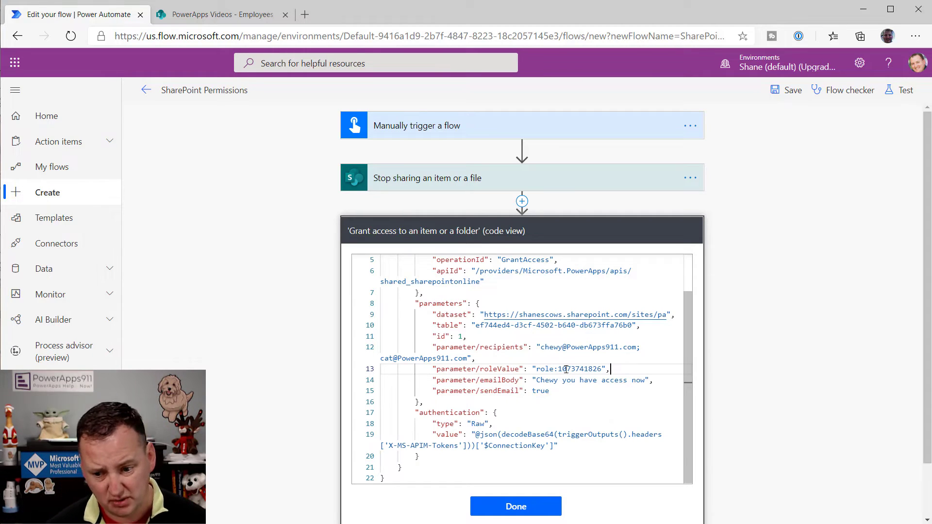
pyautogui.doubleClick(580, 368)
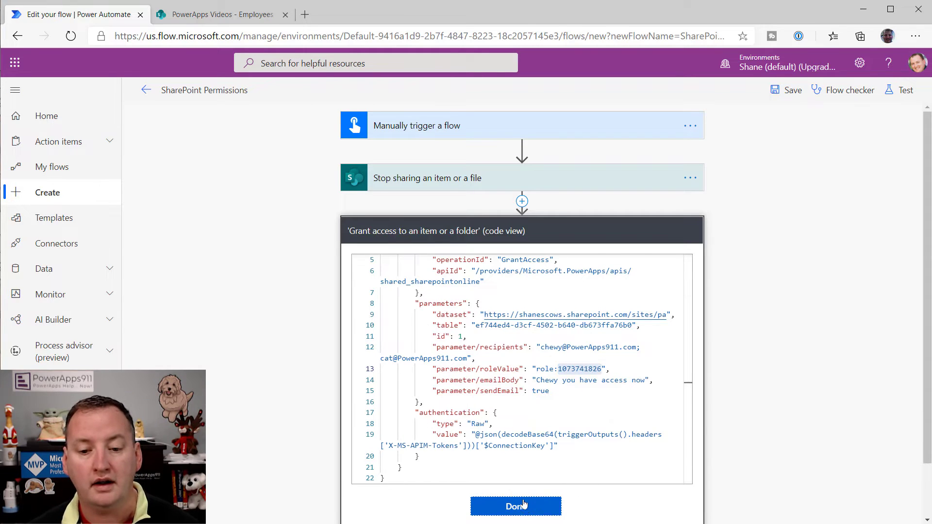
pyautogui.click(516, 506)
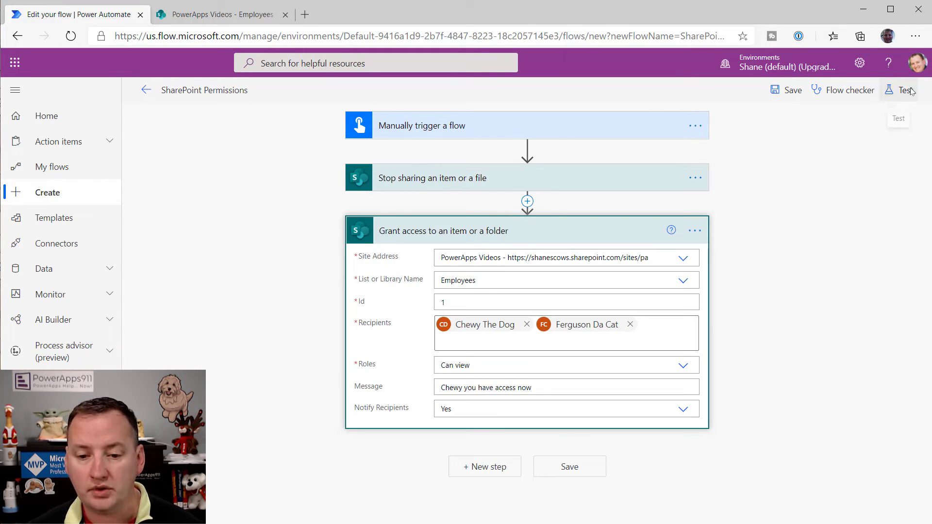
# - Save and rerun the flow using the recent successful trigger, then return to the SharePoint Employees list
pyautogui.click(904, 90)
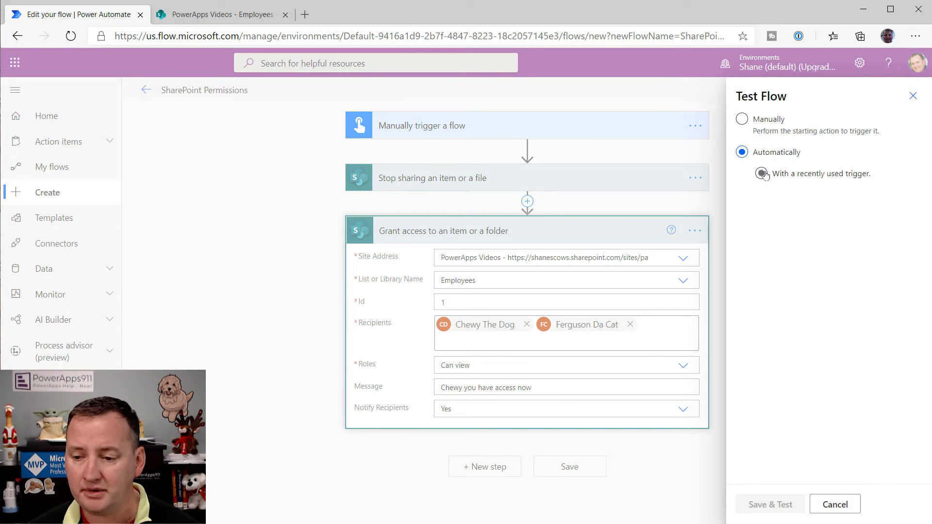
pyautogui.click(778, 173)
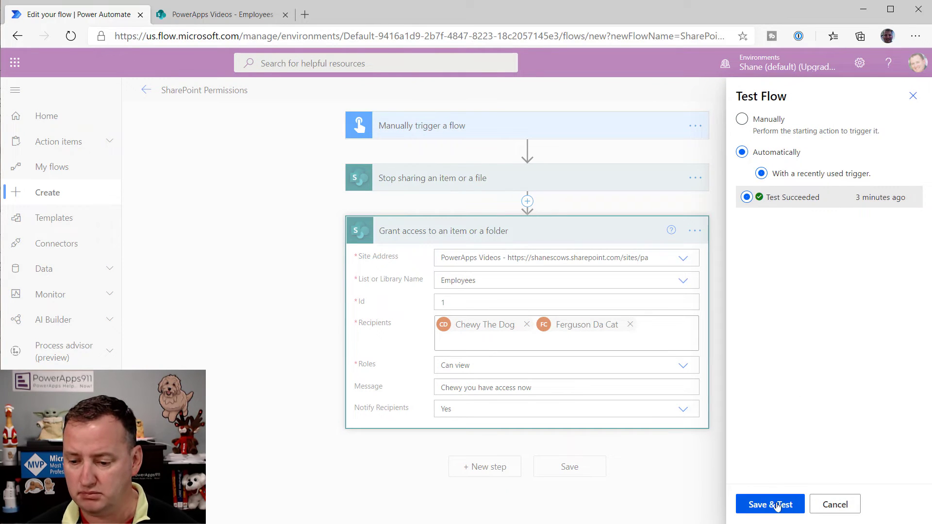
pyautogui.click(769, 504)
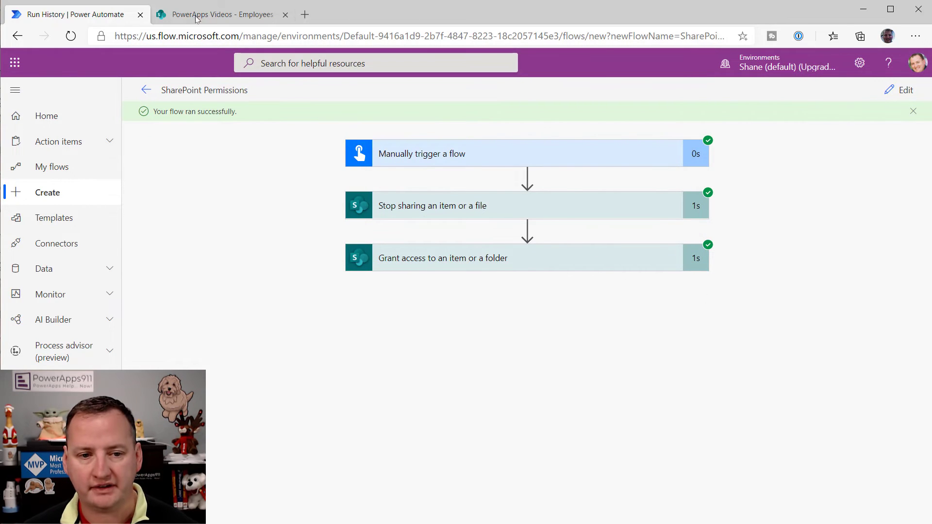
pyautogui.click(222, 14)
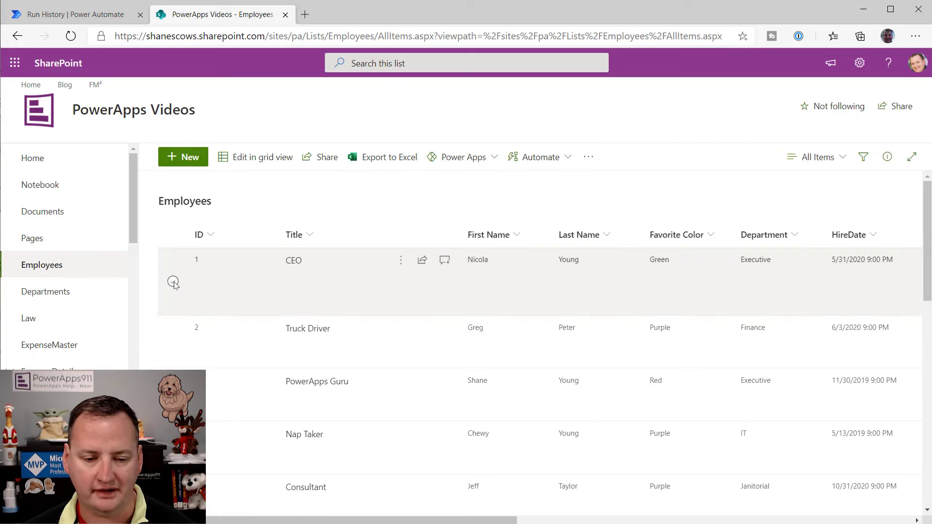
# - Check the CEO item's access, confirming Chewy The Dog and Ferguson Da Cat have direct access
pyautogui.click(173, 281)
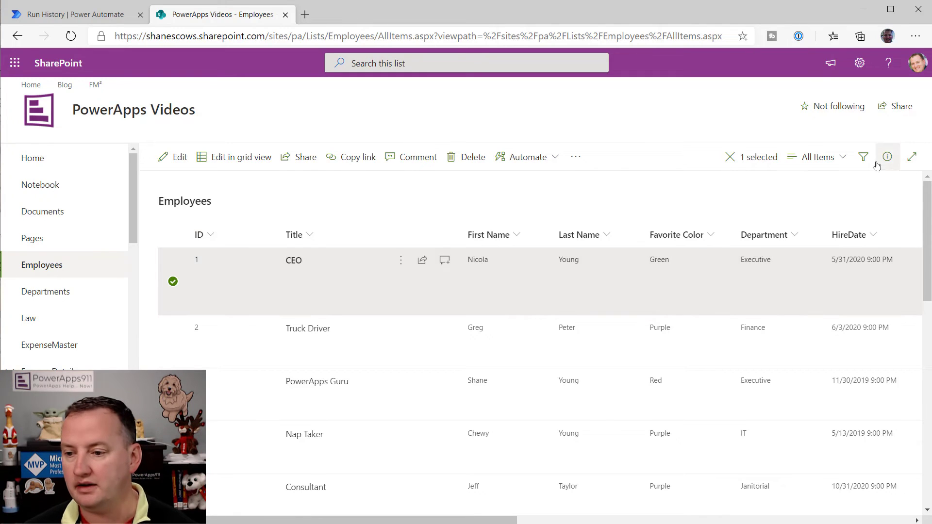
pyautogui.click(886, 156)
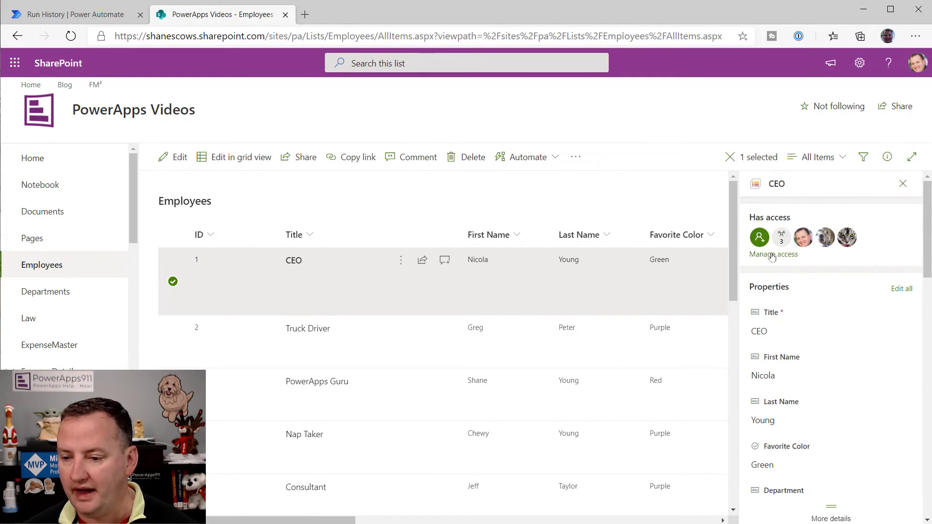
pyautogui.click(773, 254)
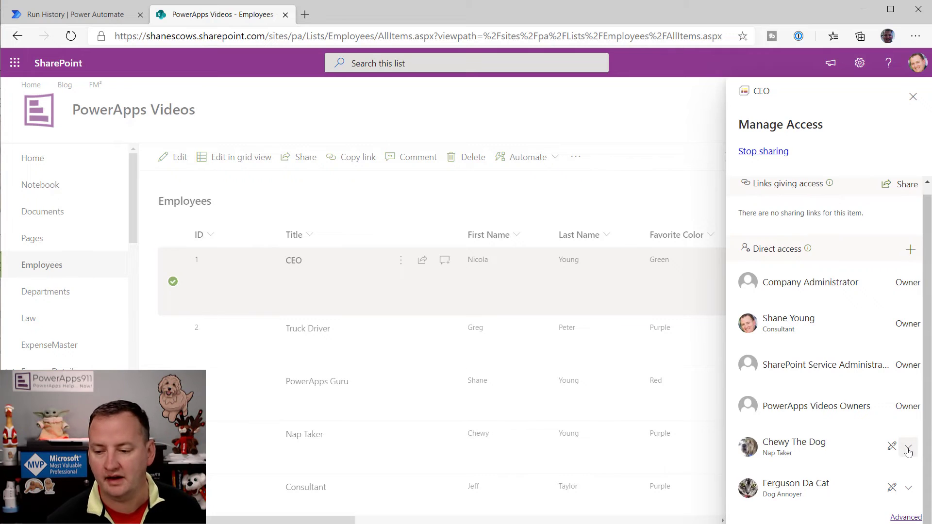
pyautogui.click(908, 451)
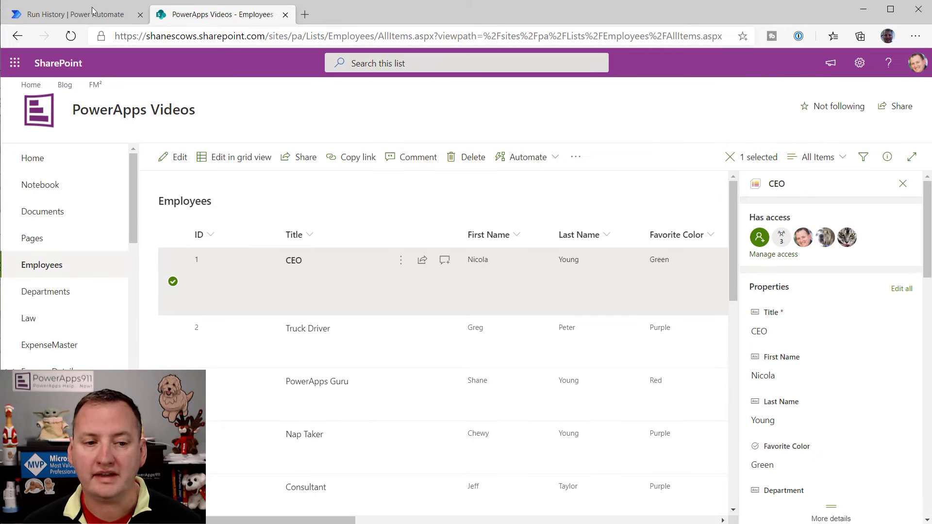
pyautogui.click(65, 14)
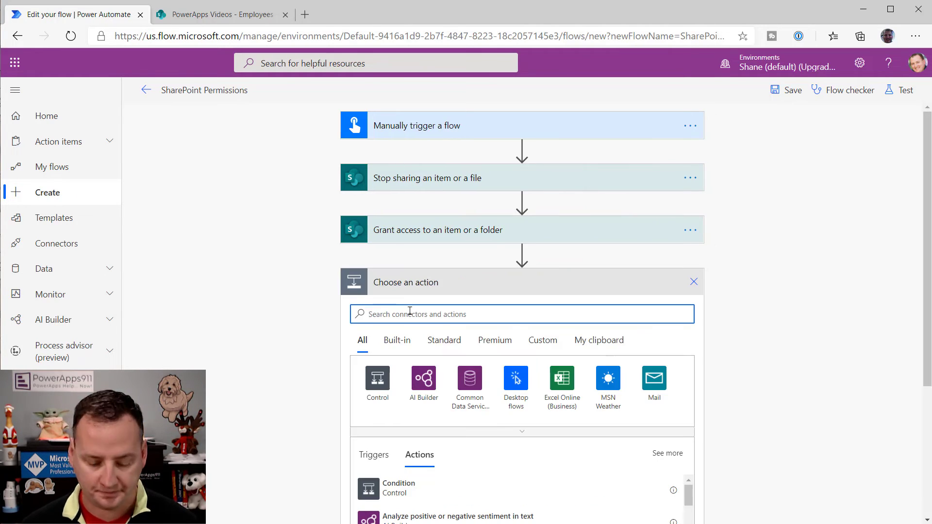
# - Add a 'Send an HTTP request to SharePoint' action by searching 'sharepoint' and 'access'
pyautogui.write('sahrepoint')
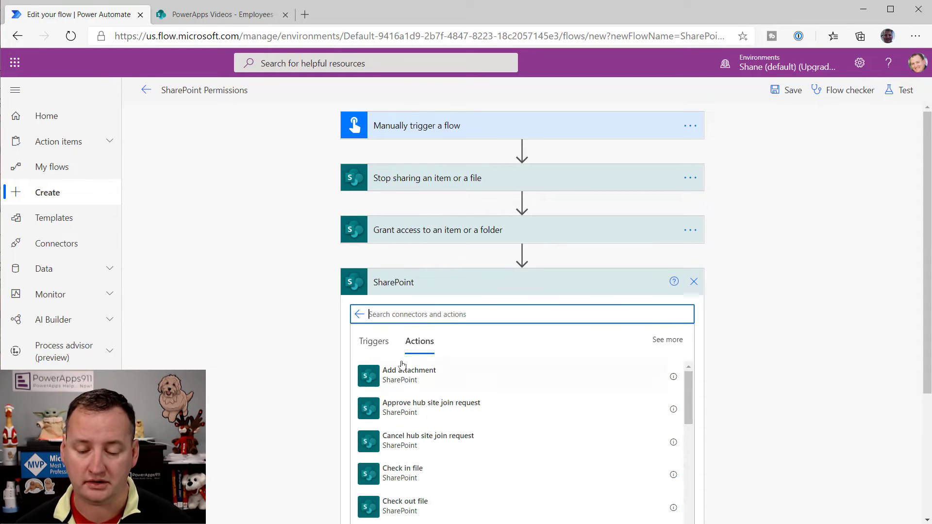
pyautogui.write('access')
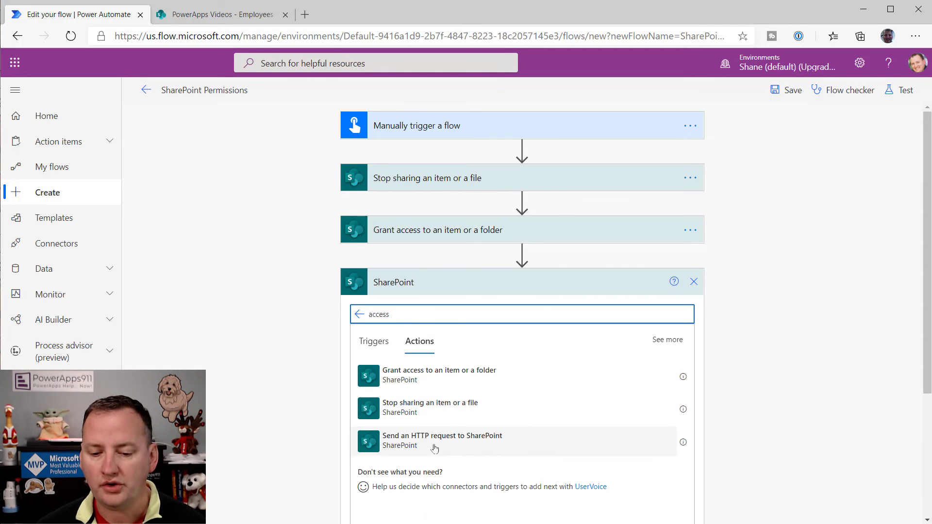
pyautogui.click(443, 440)
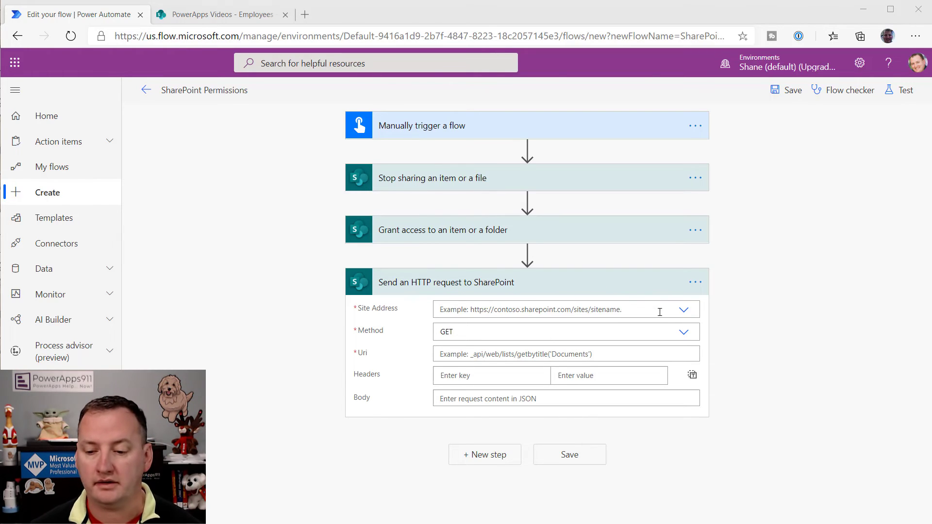
# - Target PowerApps Videos with POST and Uri /_api/Web/lists/getByTitle('Employees')/items(1)/ResetRoleInheritance()
pyautogui.click(683, 310)
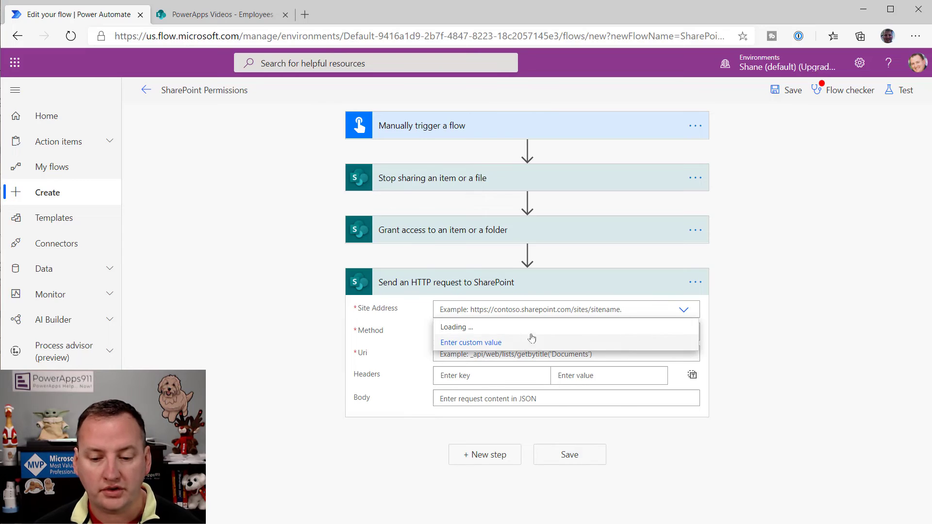
pyautogui.click(511, 310)
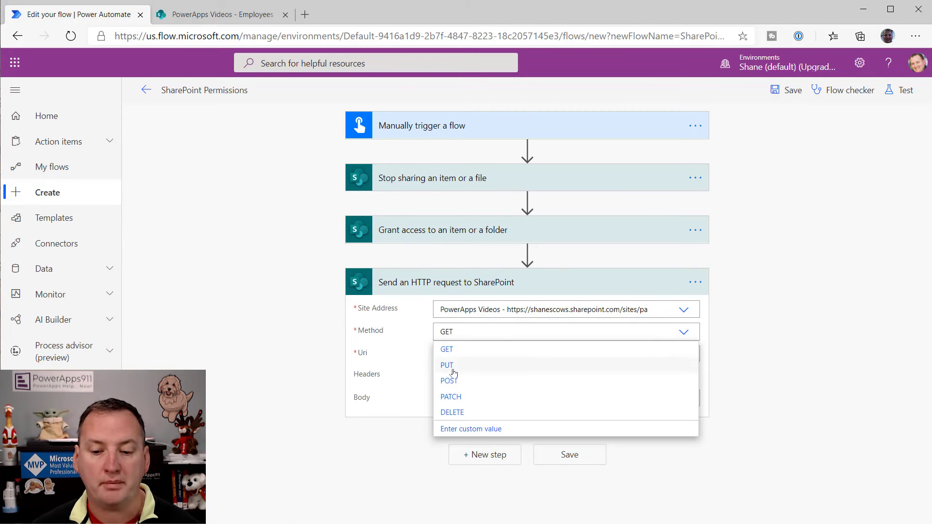
pyautogui.click(447, 381)
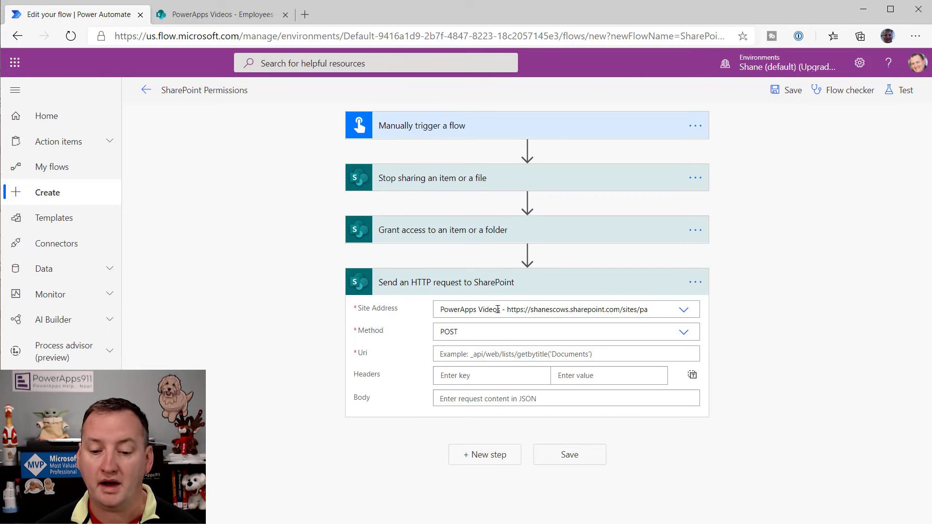
pyautogui.click(564, 354)
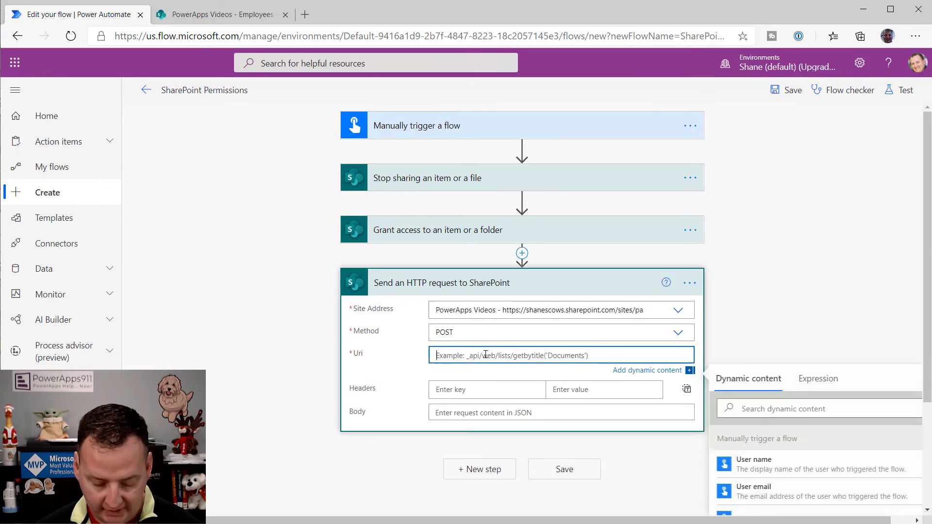
pyautogui.write("/_api/Web/lists/getByTitle('Employees')/items(1)/ResetRoleInheritance()")
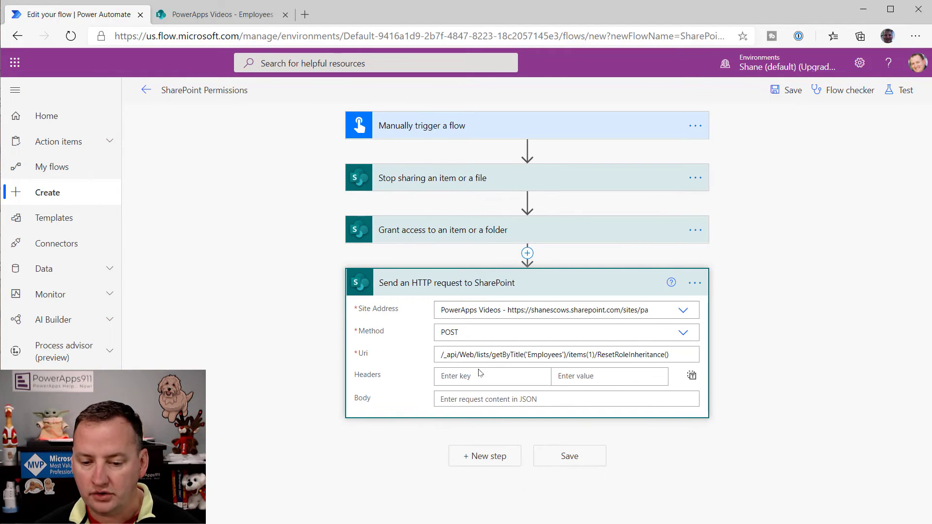
pyautogui.click(559, 354)
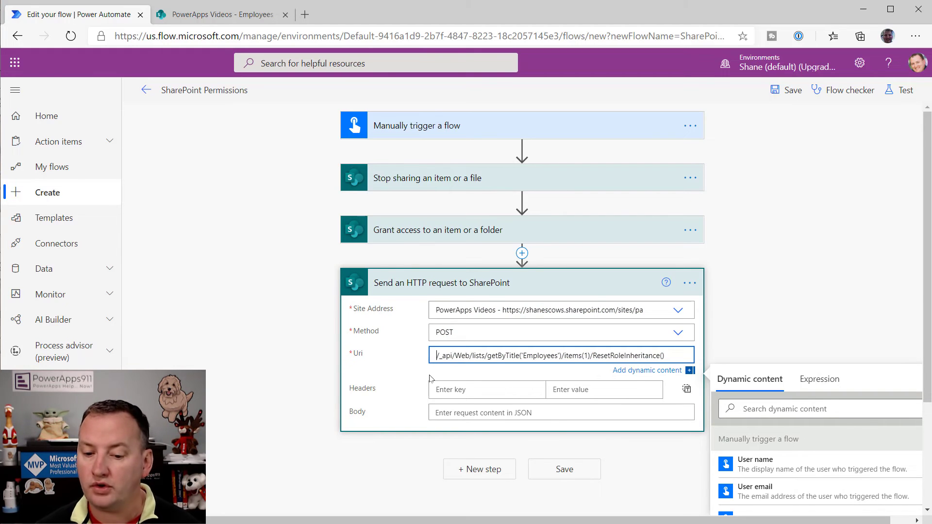
pyautogui.moveTo(506, 370)
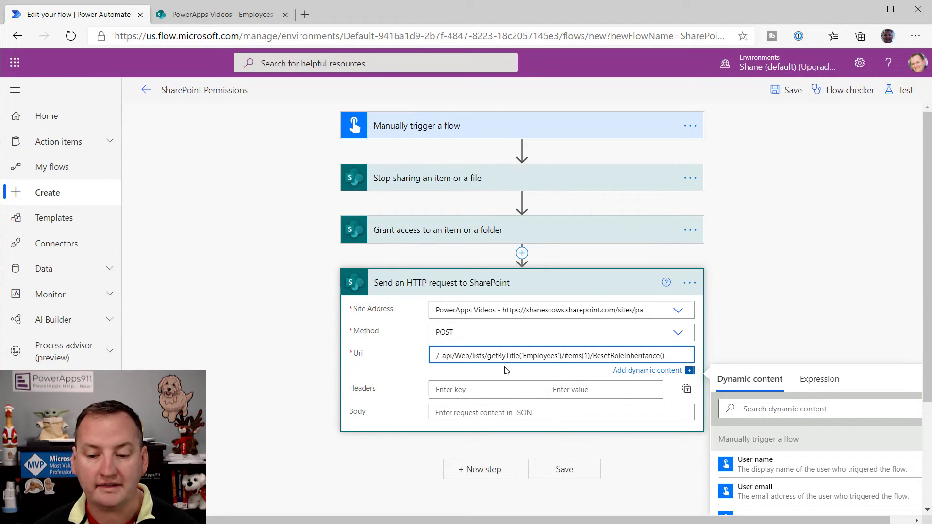
pyautogui.doubleClick(538, 355)
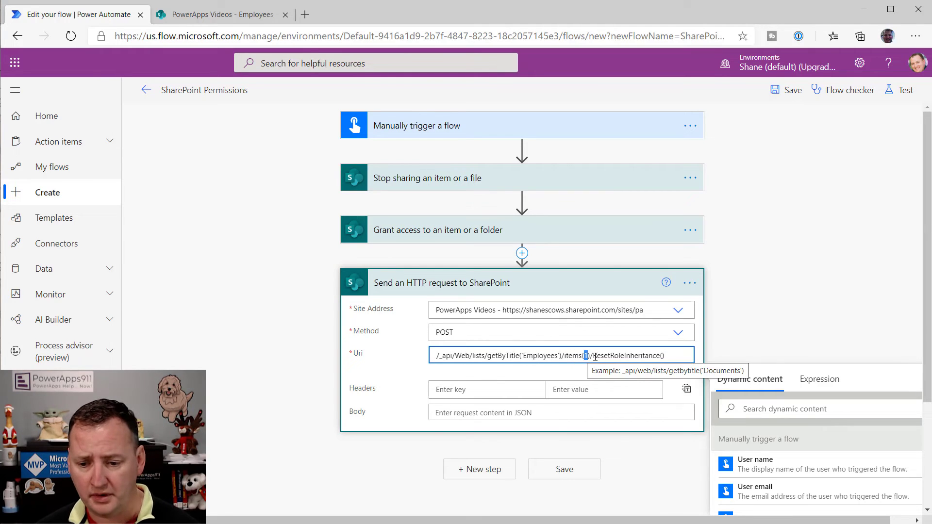
pyautogui.doubleClick(628, 356)
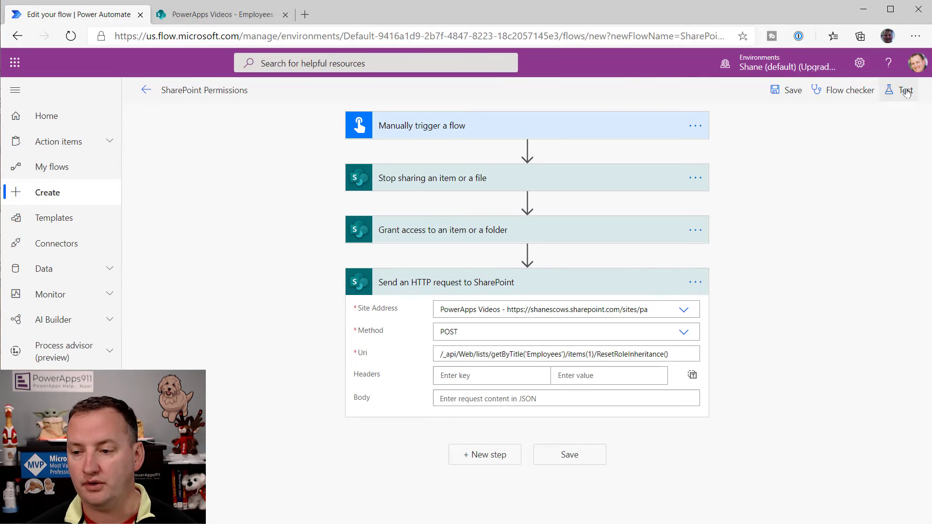
# - Save and test the four-step flow, then recheck the CEO item's access in SharePoint
pyautogui.click(901, 90)
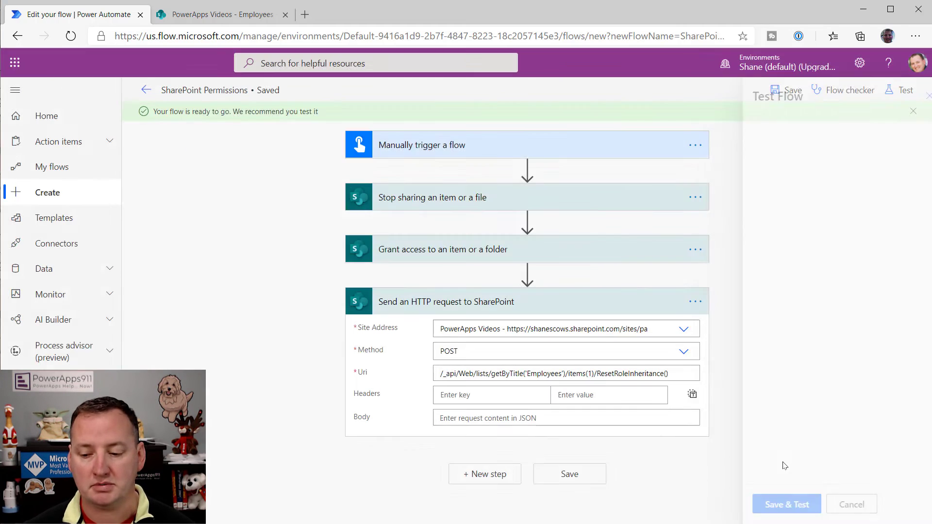
pyautogui.click(786, 504)
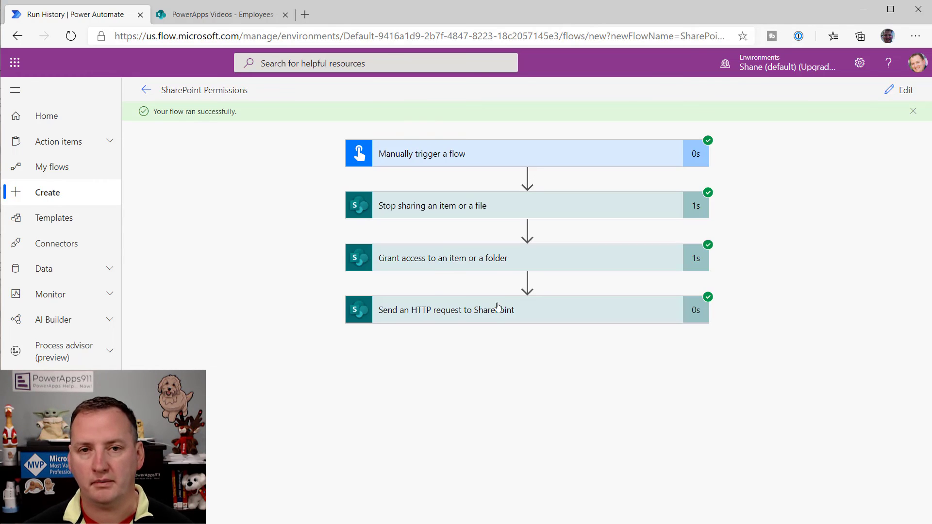
pyautogui.moveTo(546, 335)
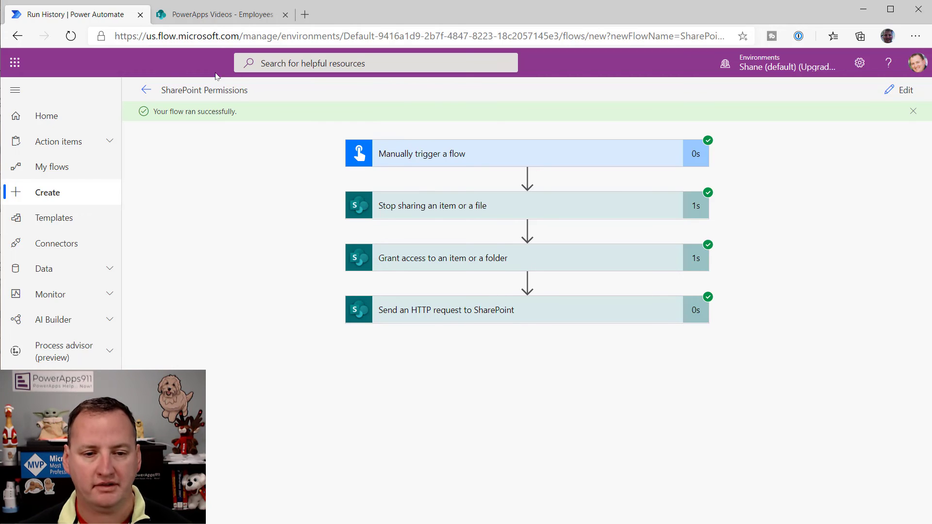
pyautogui.click(222, 14)
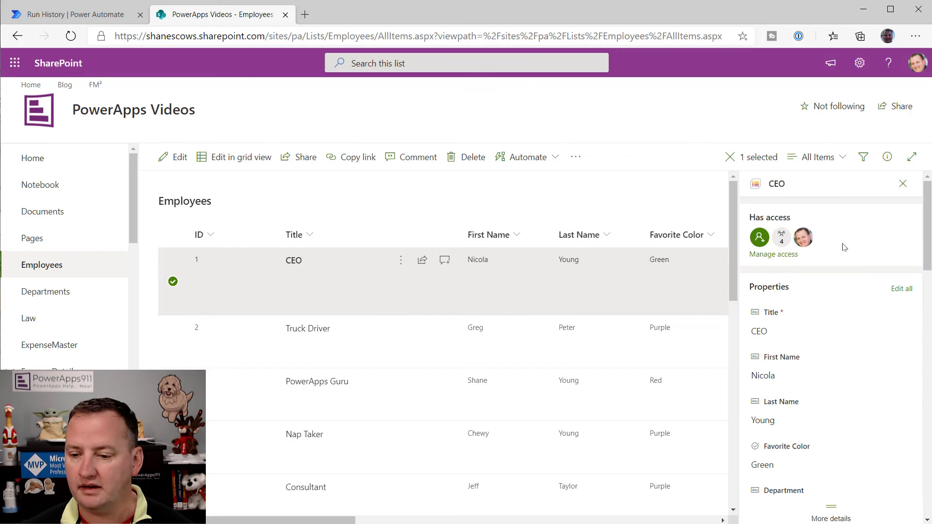
pyautogui.click(773, 254)
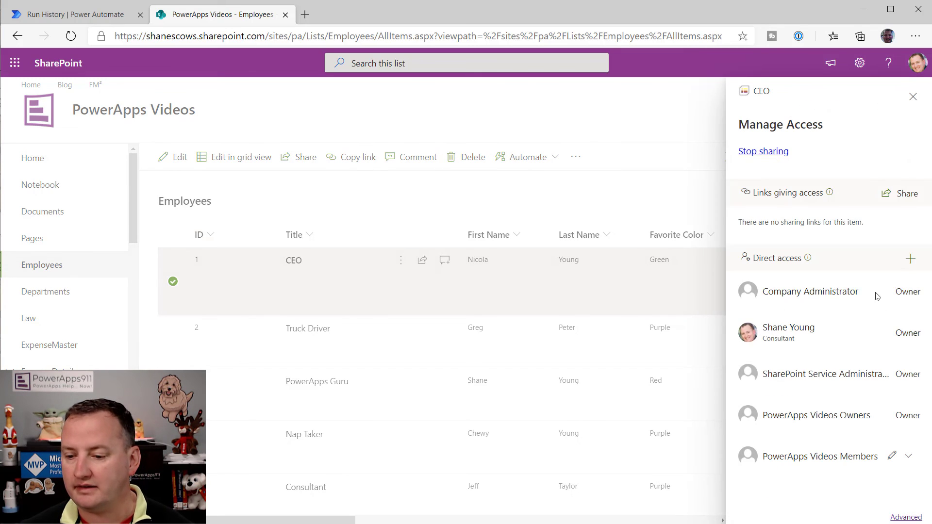